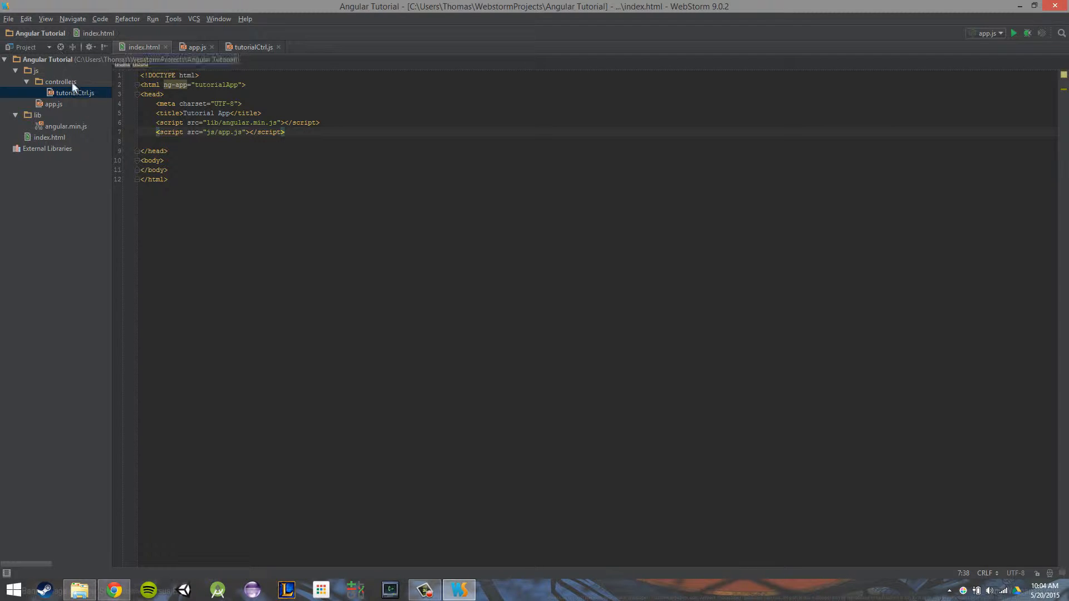
Rename the module in tutorialCtrl.js to tutorialCtrlModule and copy the name for app.js
{"action": "left_click", "coordinate": [71, 93]}
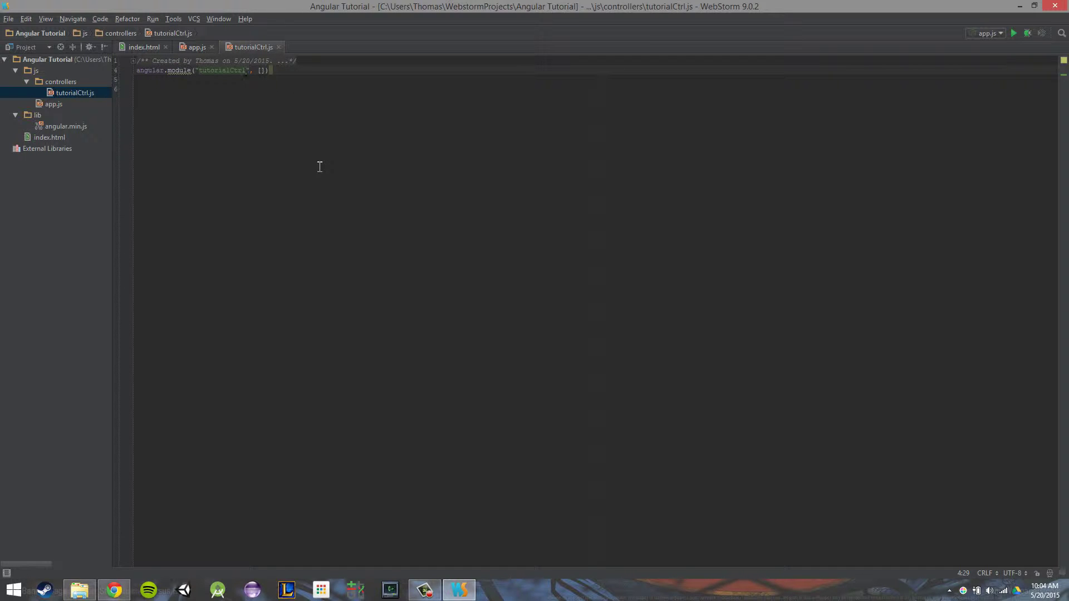
{"action": "type", "text": "Module"}
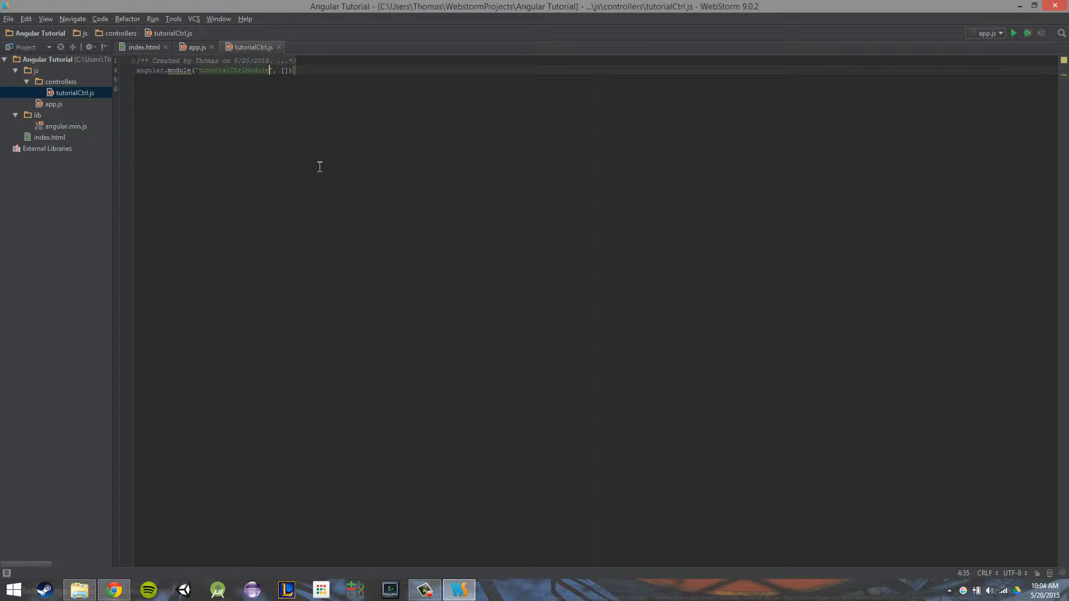
{"action": "double_click", "coordinate": [234, 70]}
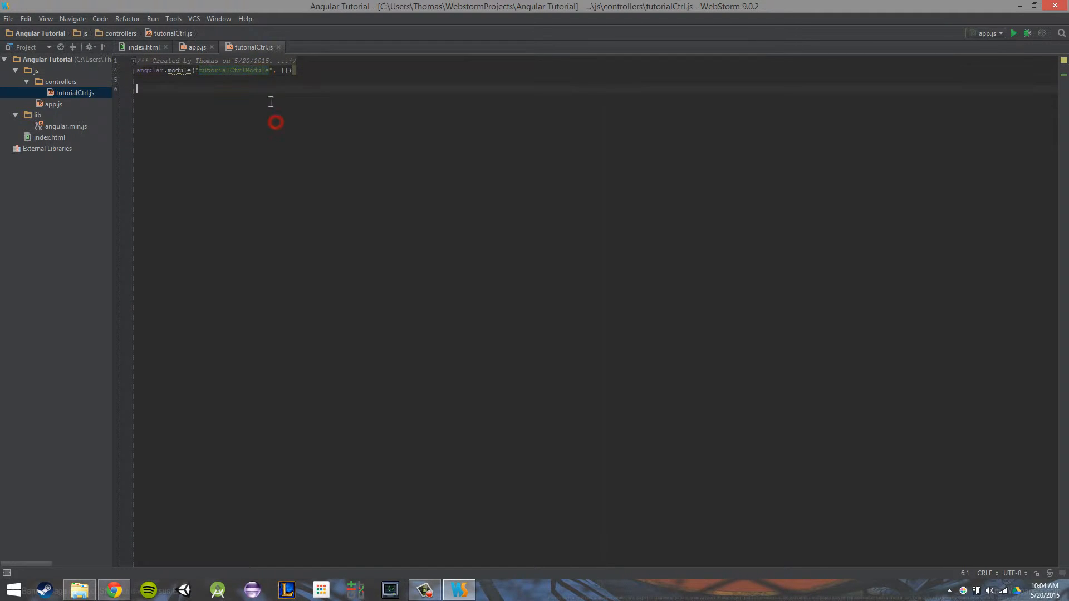
{"action": "left_click", "coordinate": [194, 47]}
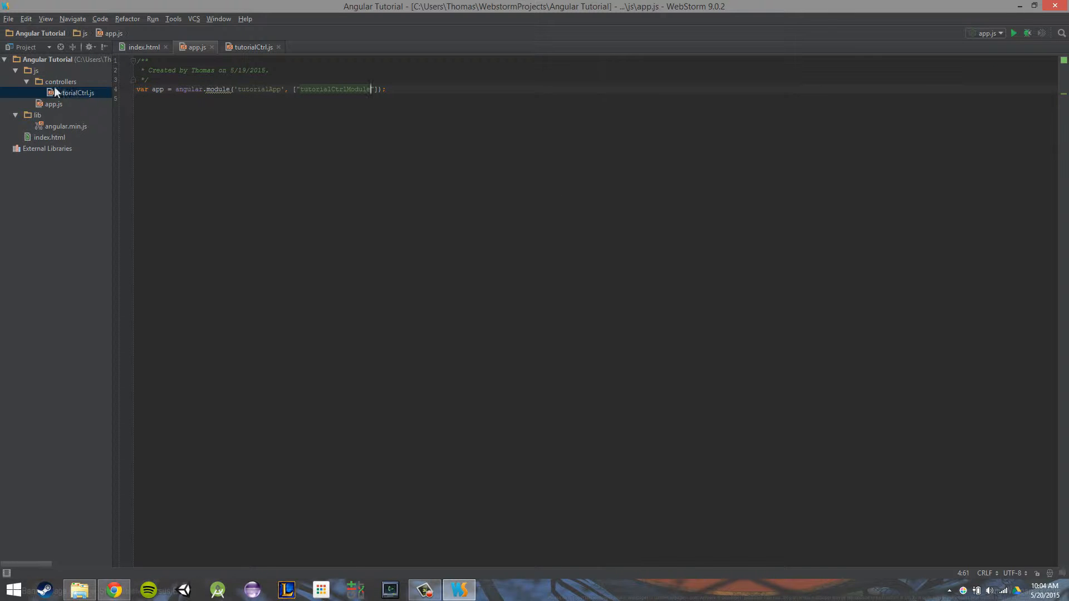
Add <script src="js/controllers/tutorialCtrl.js"></script> to index.html after the app.js script
{"action": "left_click", "coordinate": [50, 137]}
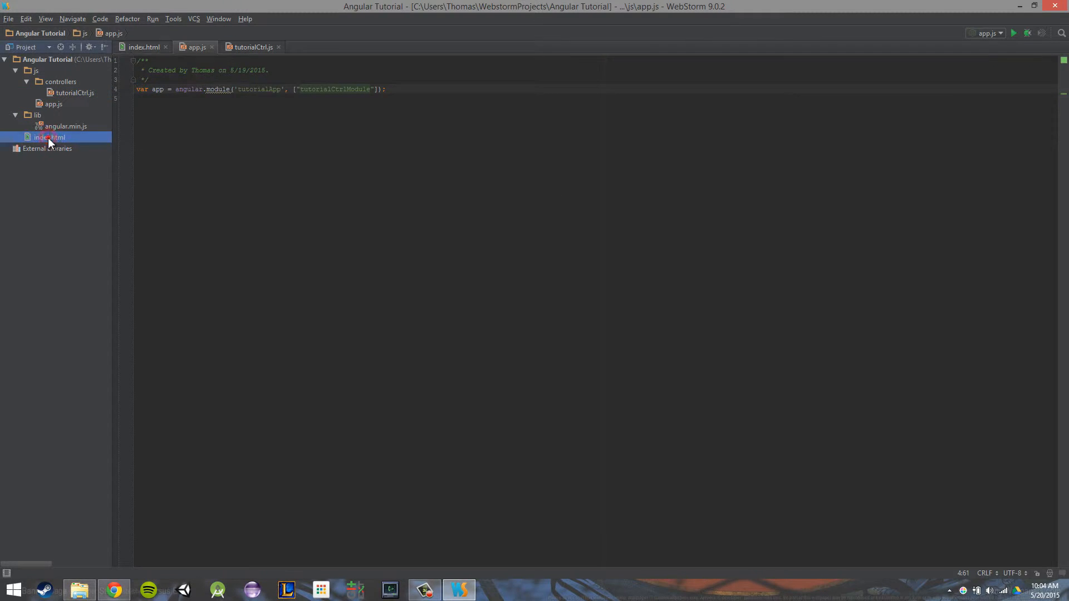
{"action": "double_click", "coordinate": [49, 137]}
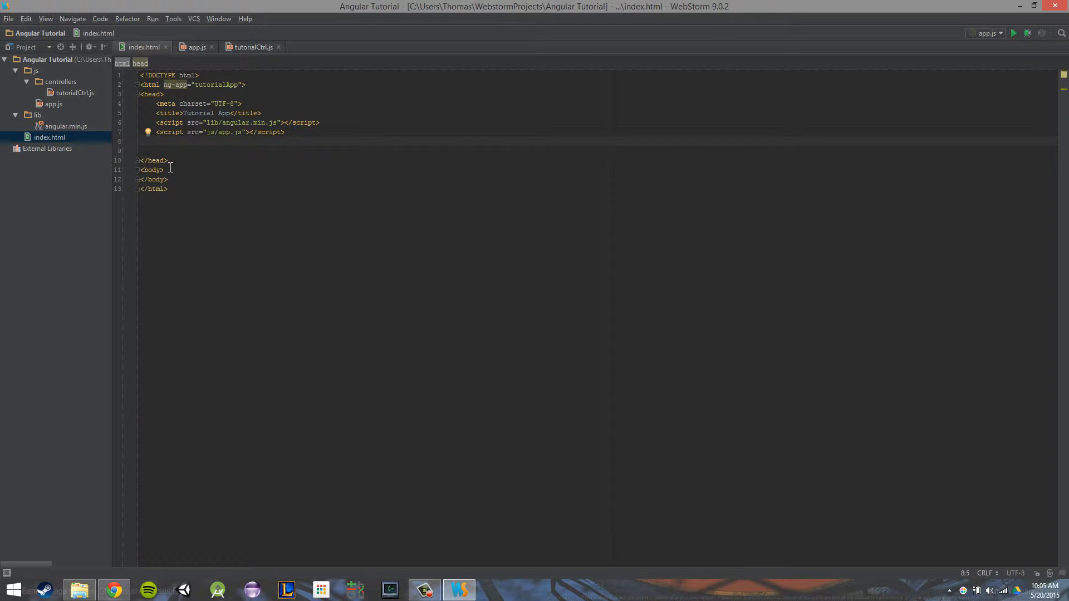
{"action": "type", "text": "<script"}
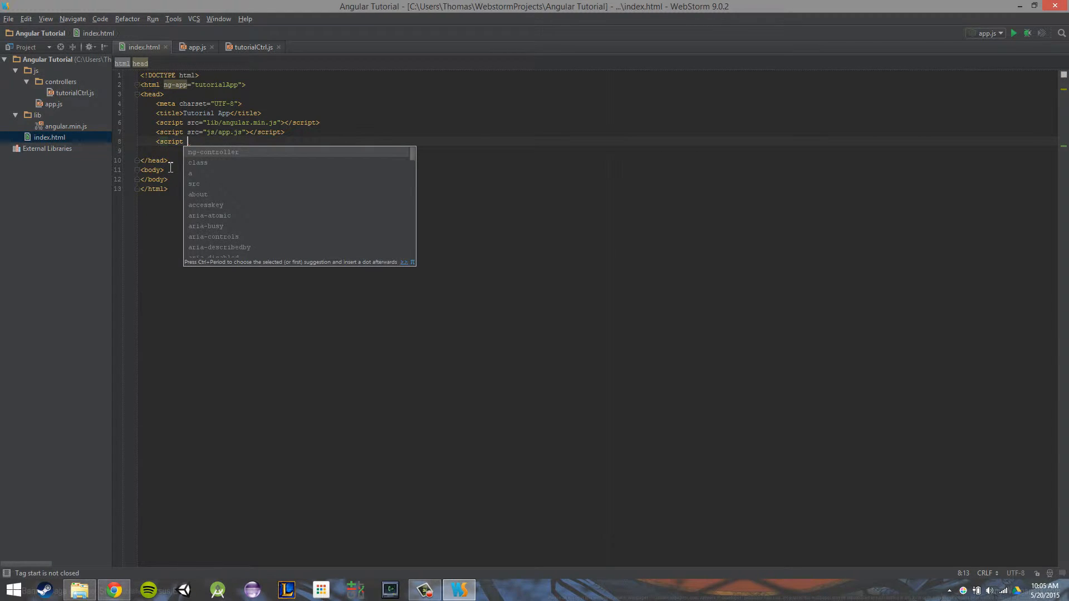
{"action": "type", "text": "src=\""}
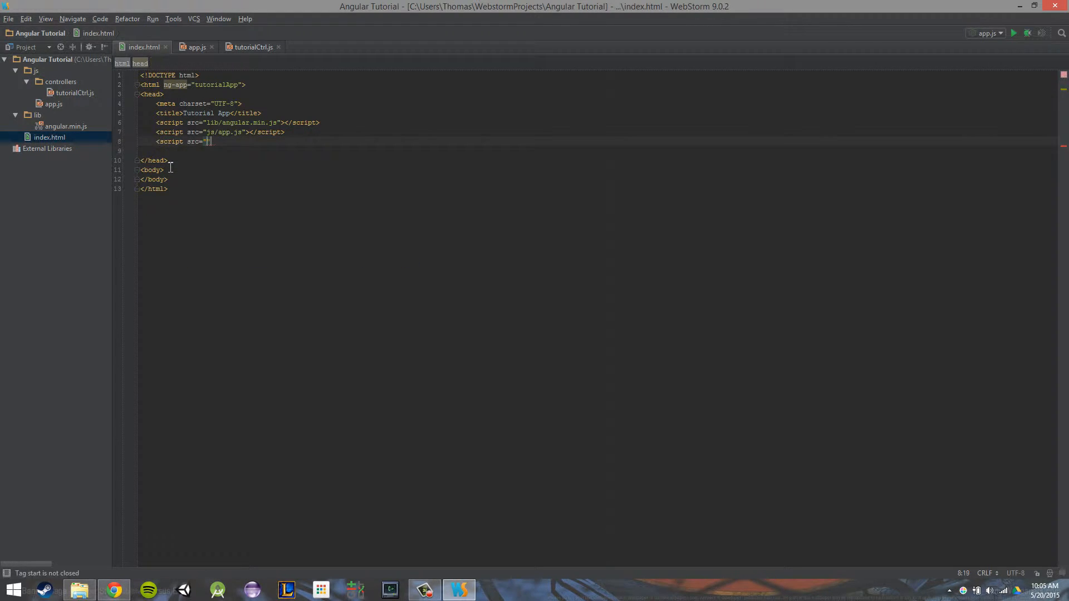
{"action": "type", "text": "js/controllers/"}
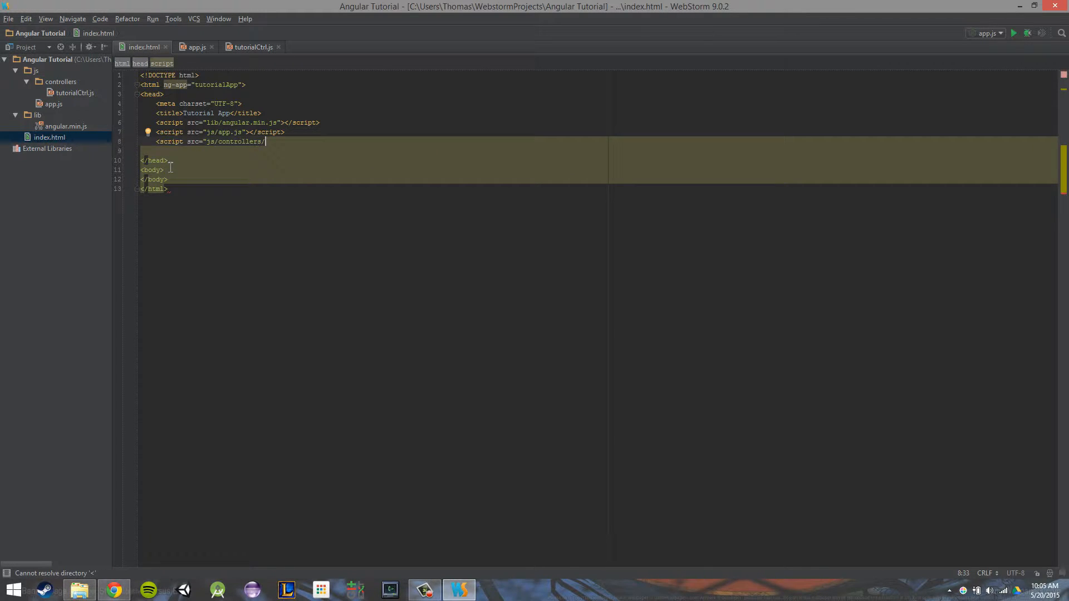
{"action": "type", "text": "tutorialCtrl.js"}
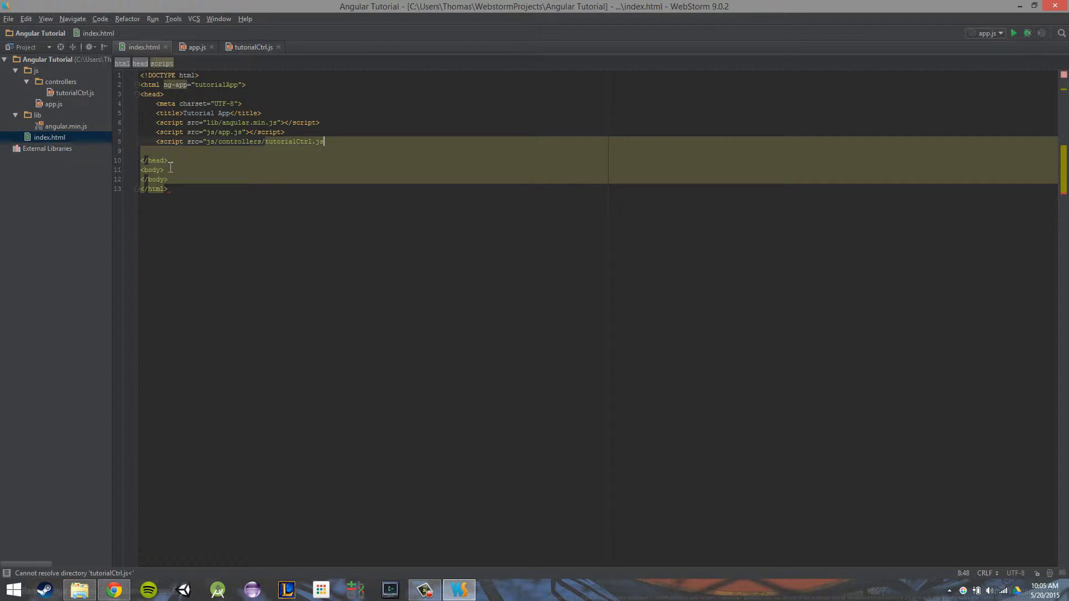
{"action": "type", "text": "\""}
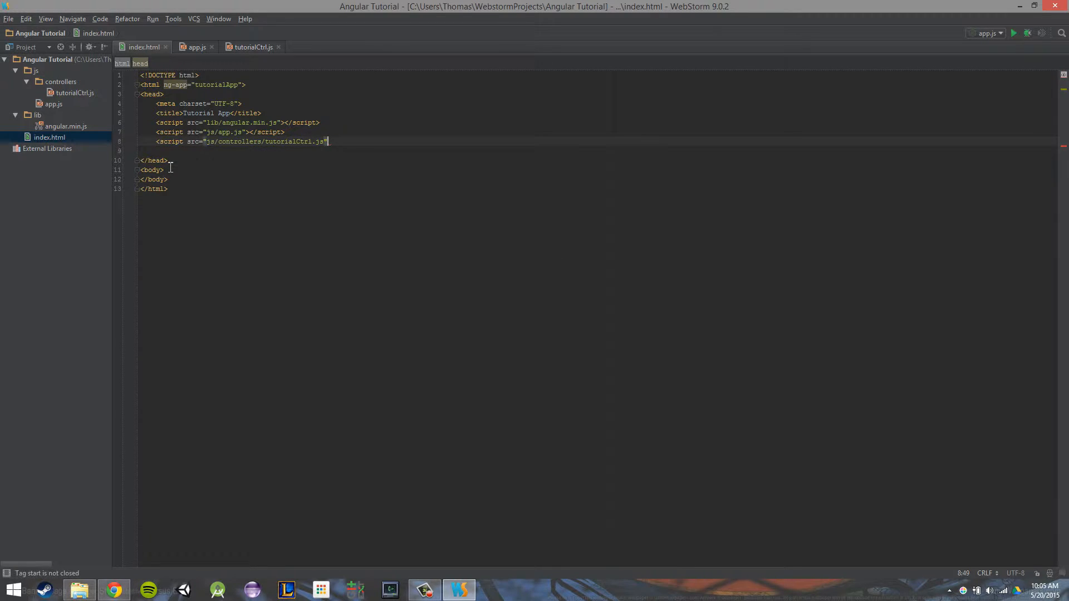
{"action": "type", "text": "></script>"}
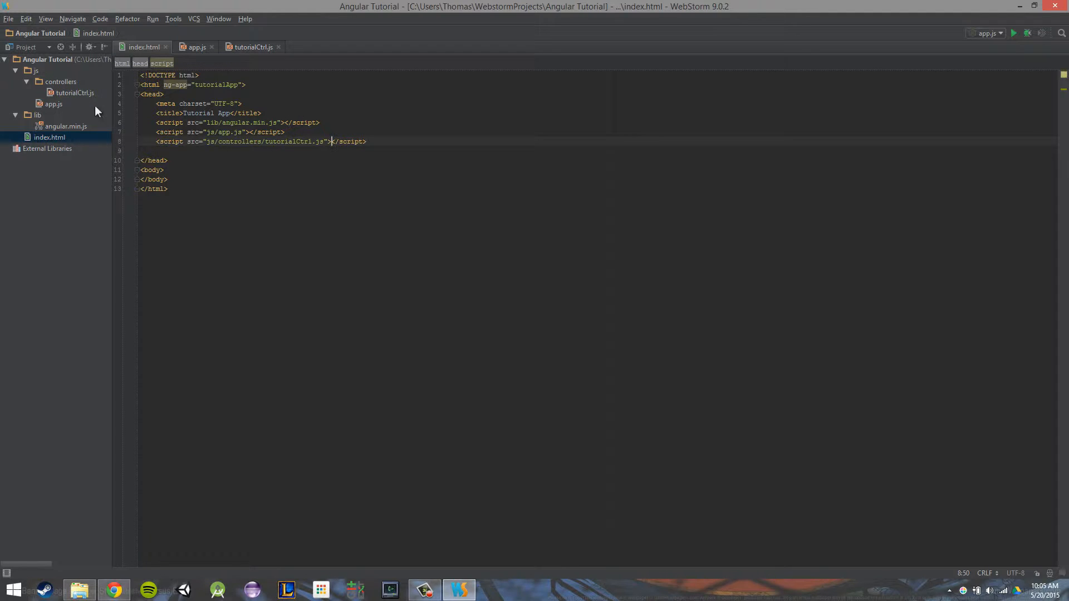
{"action": "mouse_move", "coordinate": [241, 58]}
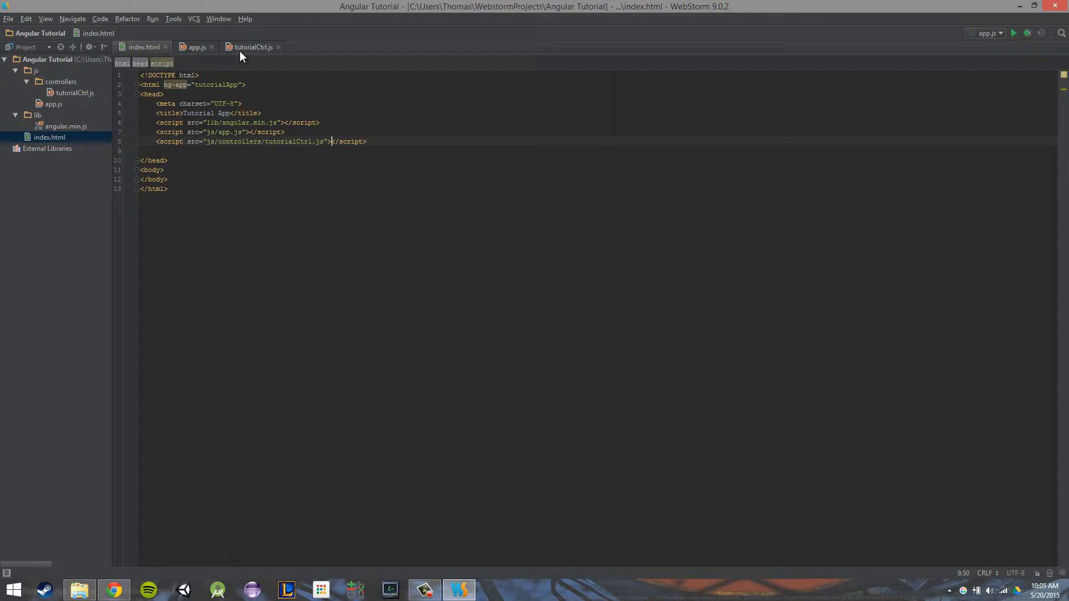
Chain .controller("TutorialCtrl", ["$scope", function($scope)]) onto the module in tutorialCtrl.js
{"action": "left_click", "coordinate": [254, 47]}
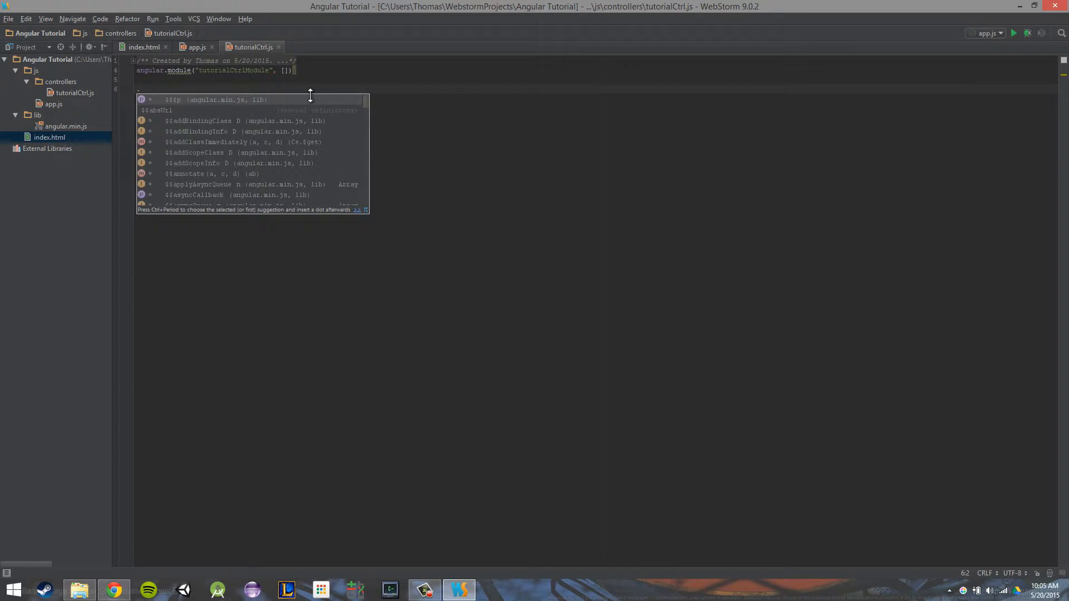
{"action": "type", "text": ".controller(\""}
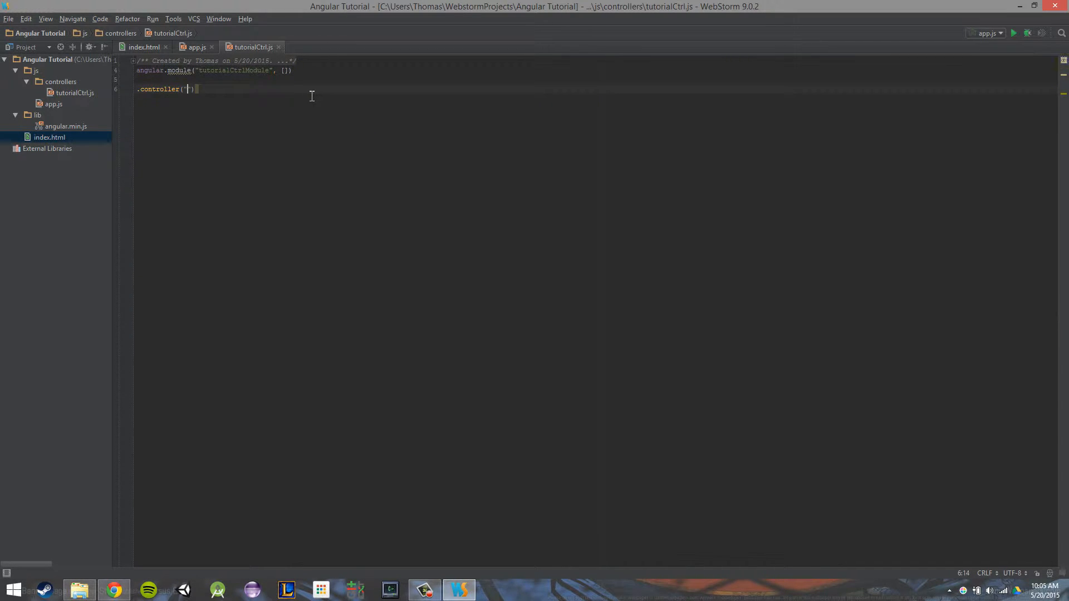
{"action": "type", "text": "\""}
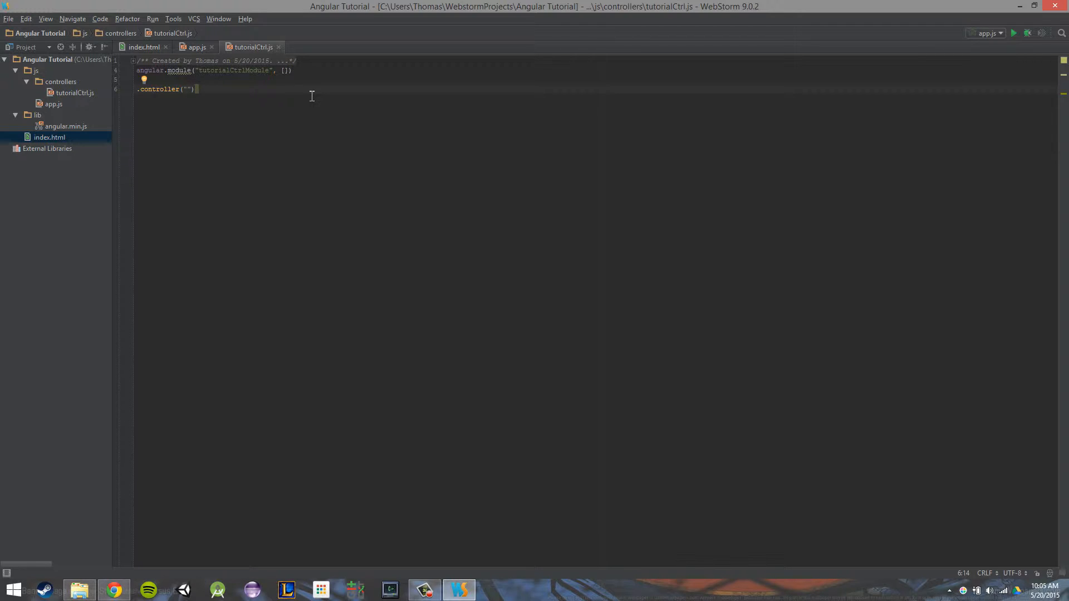
{"action": "type", "text": "tuto"}
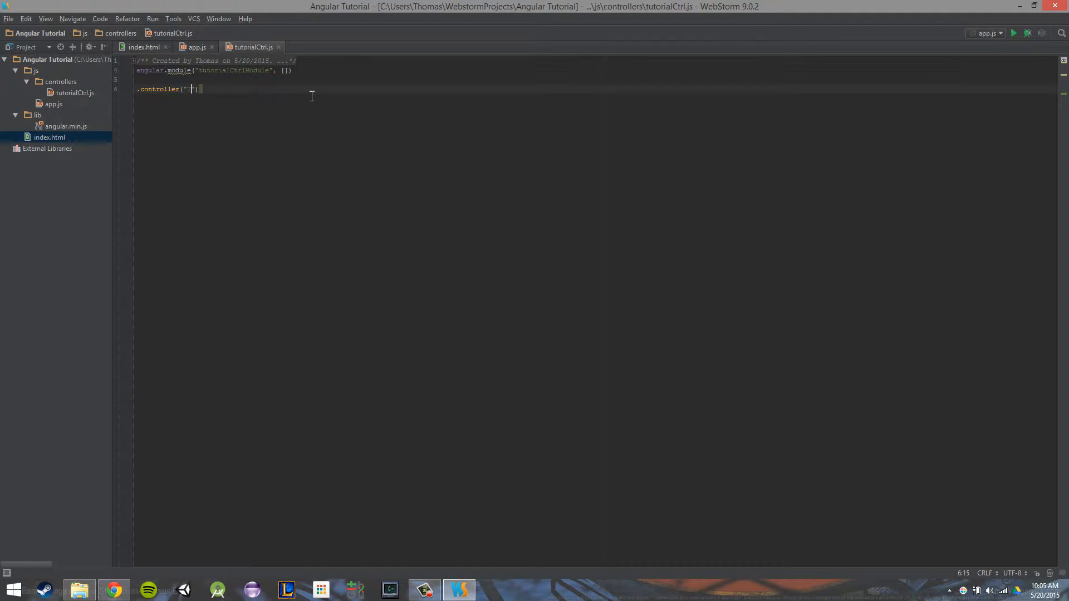
{"action": "type", "text": "TutorialCtrl"}
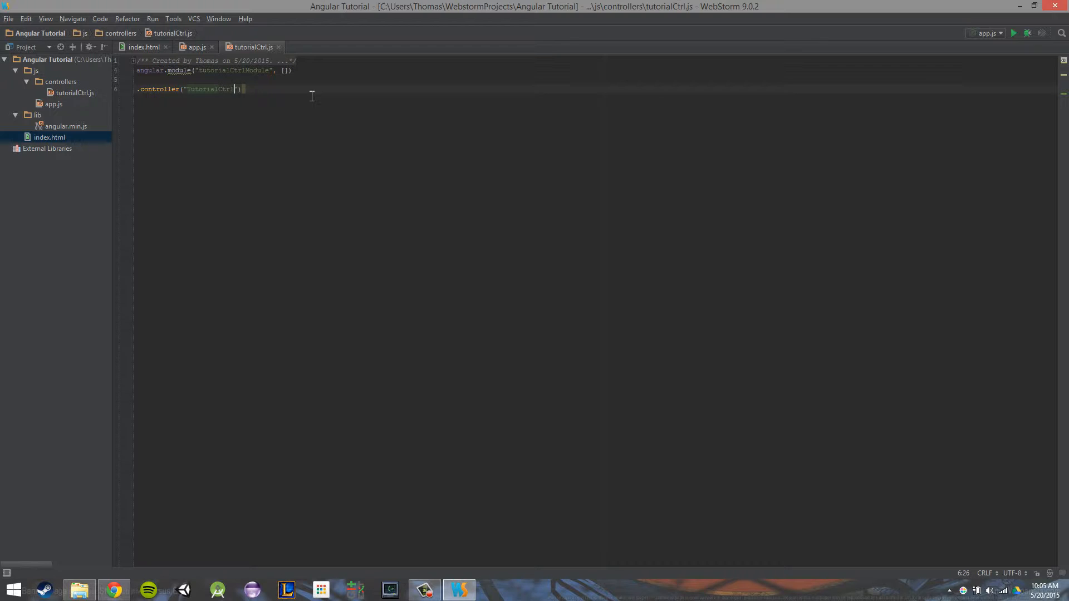
{"action": "type", "text": ","}
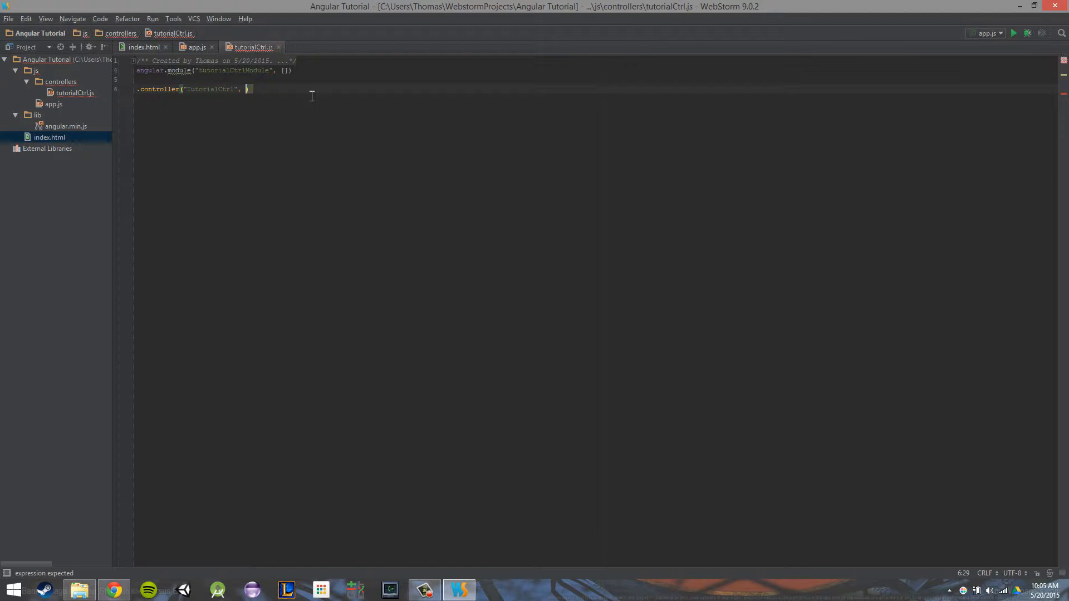
{"action": "type", "text": "[]"}
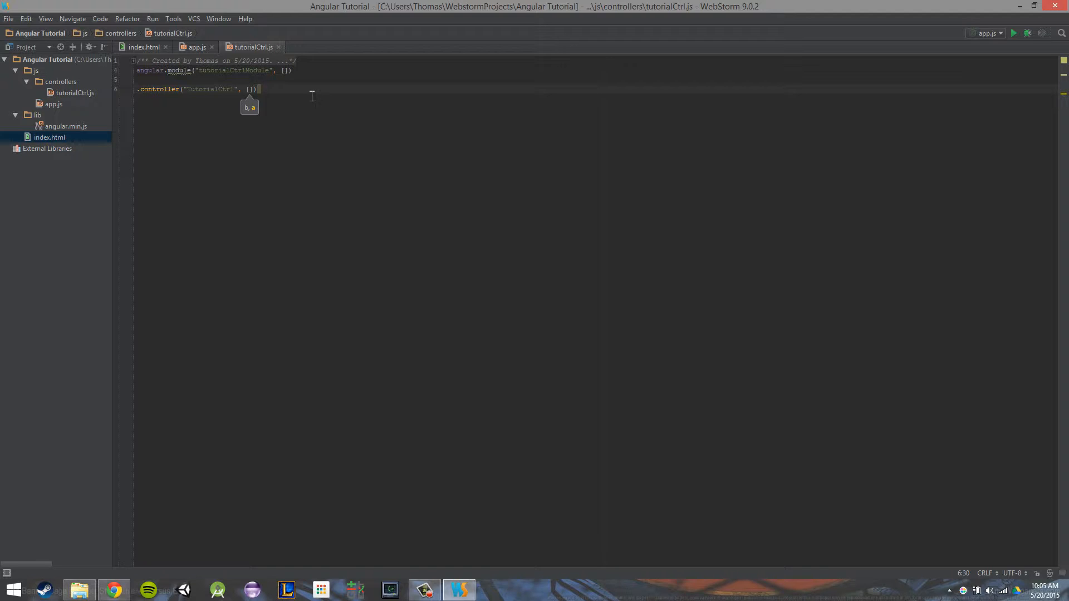
{"action": "type", "text": "\"\""}
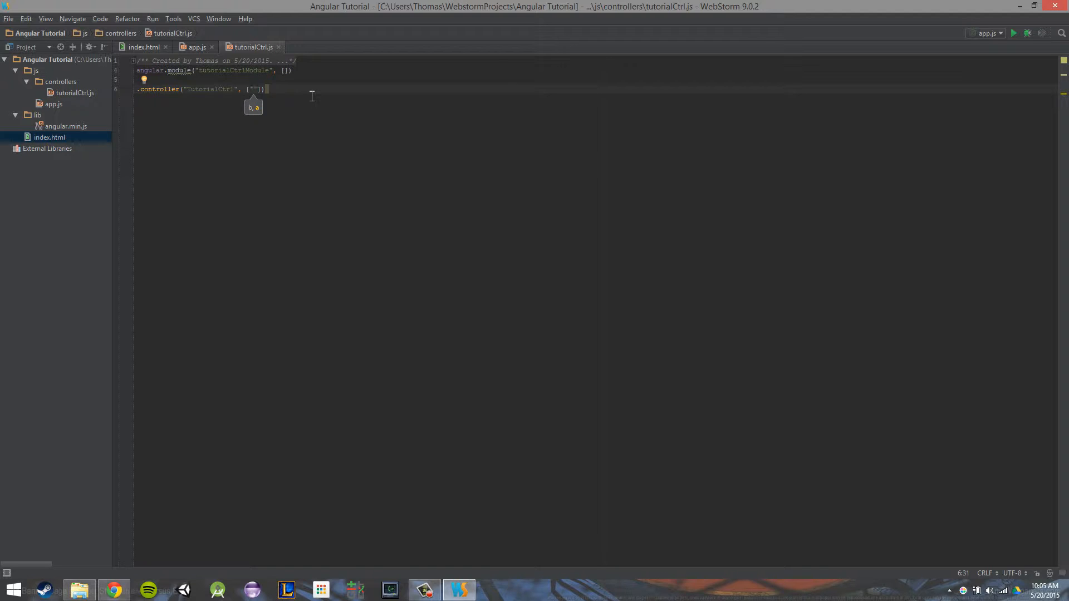
{"action": "type", "text": "$scope,"}
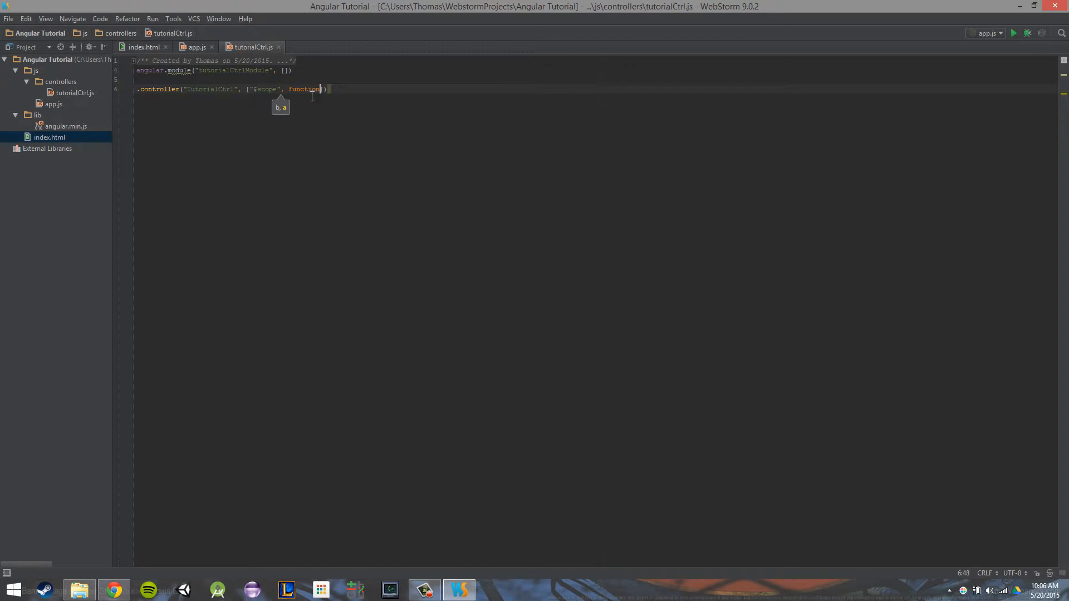
{"action": "type", "text": "("}
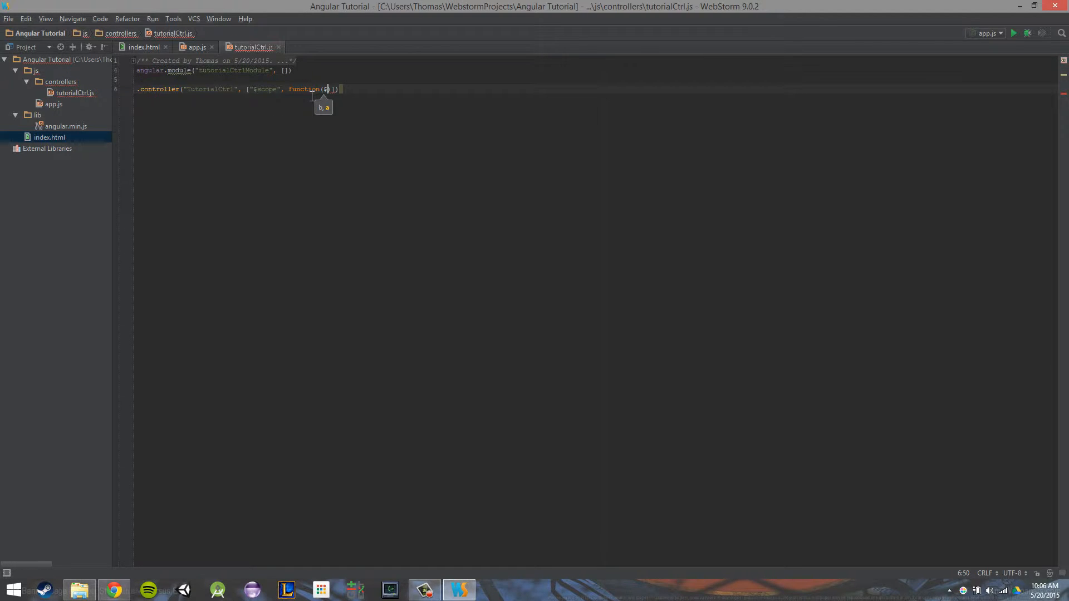
{"action": "type", "text": "$scope"}
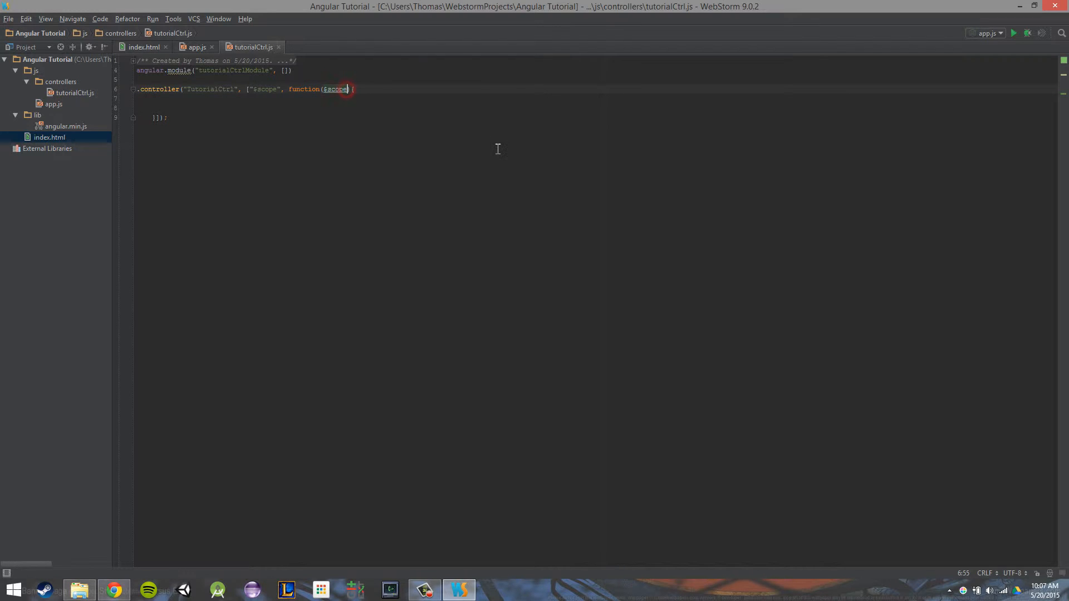
Add "thomas" to the injection array and a comment line inside the controller function
{"action": "type", "text": ", thomas"}
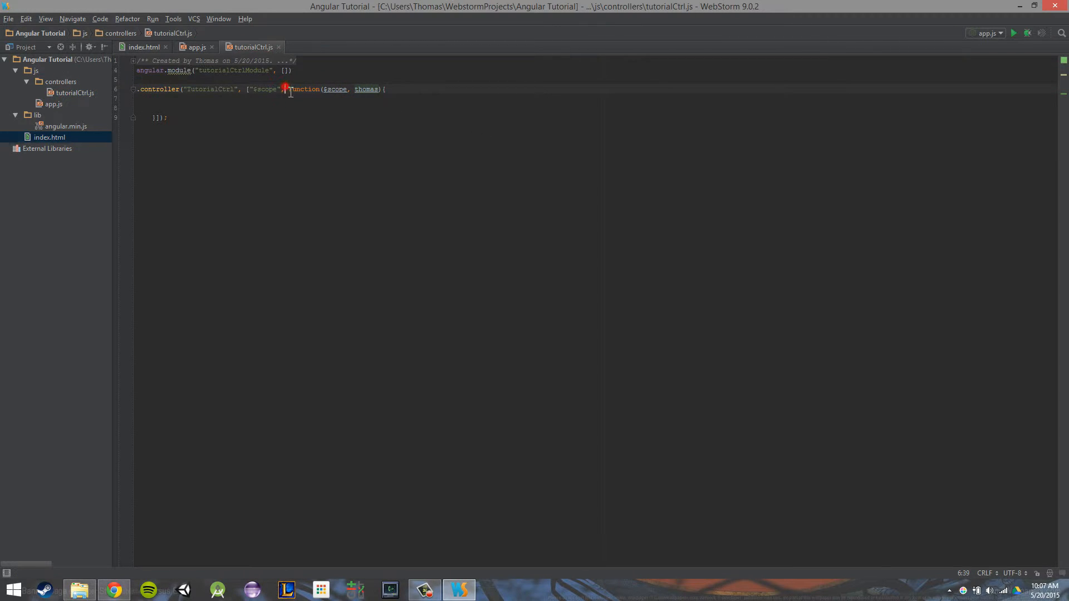
{"action": "type", "text": "\"thomas\","}
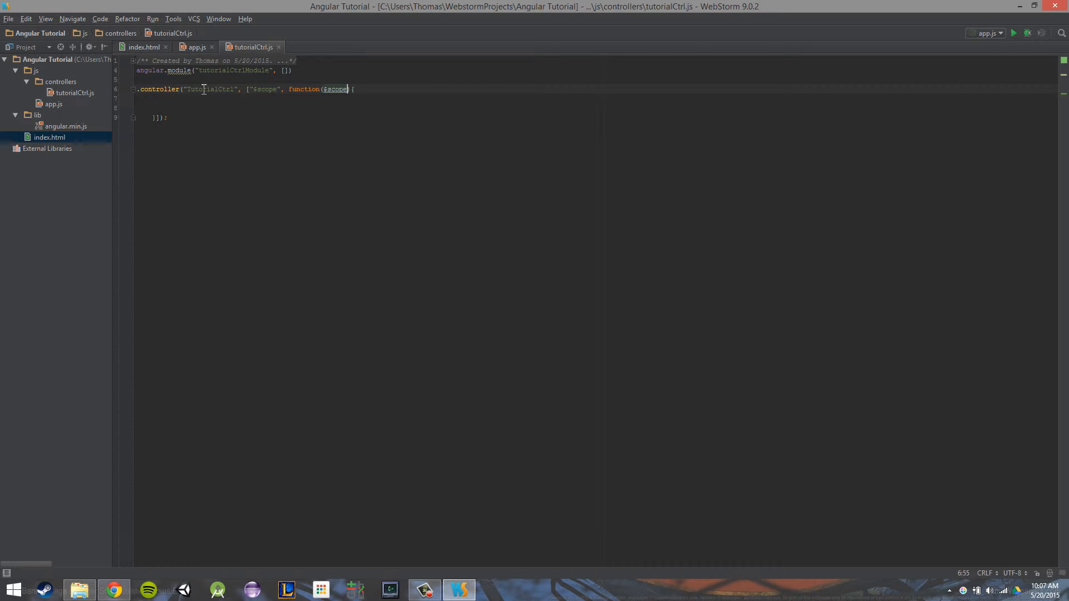
{"action": "mouse_move", "coordinate": [299, 89]}
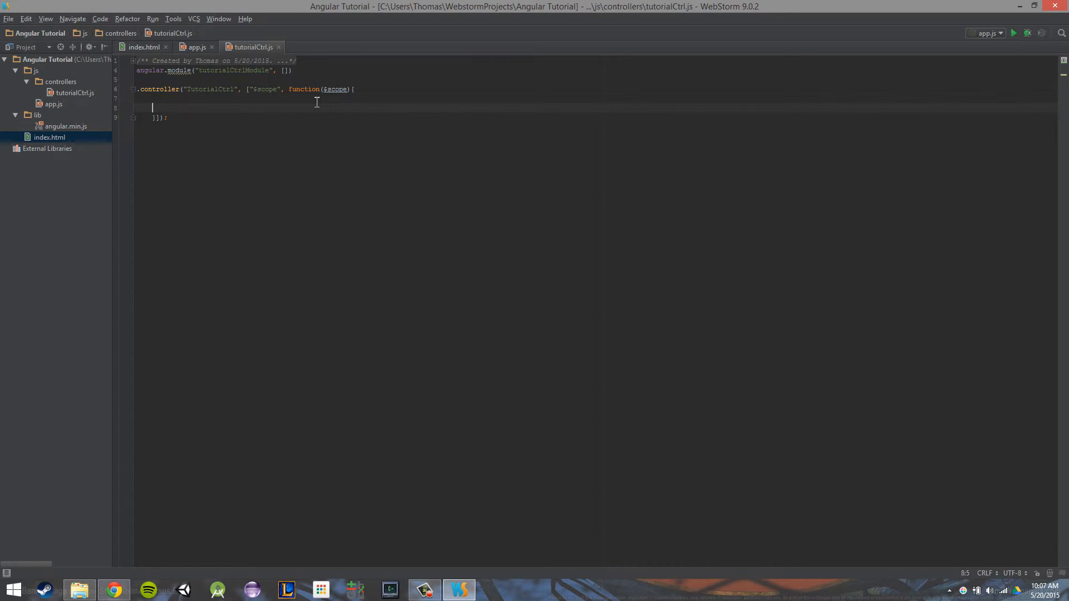
{"action": "type", "text": "//our programming work is done"}
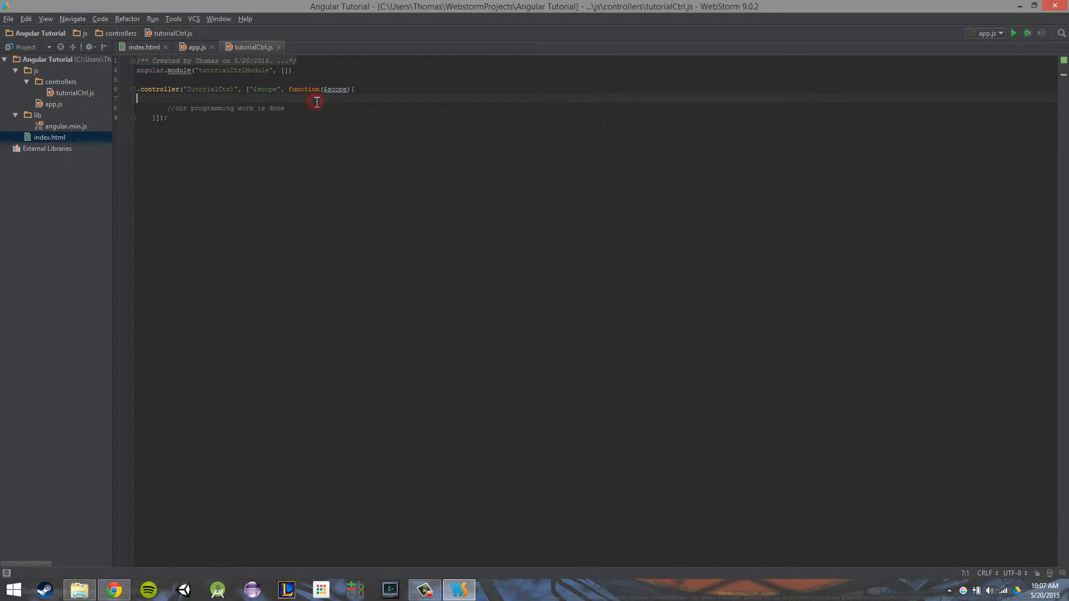
{"action": "key", "text": "Enter"}
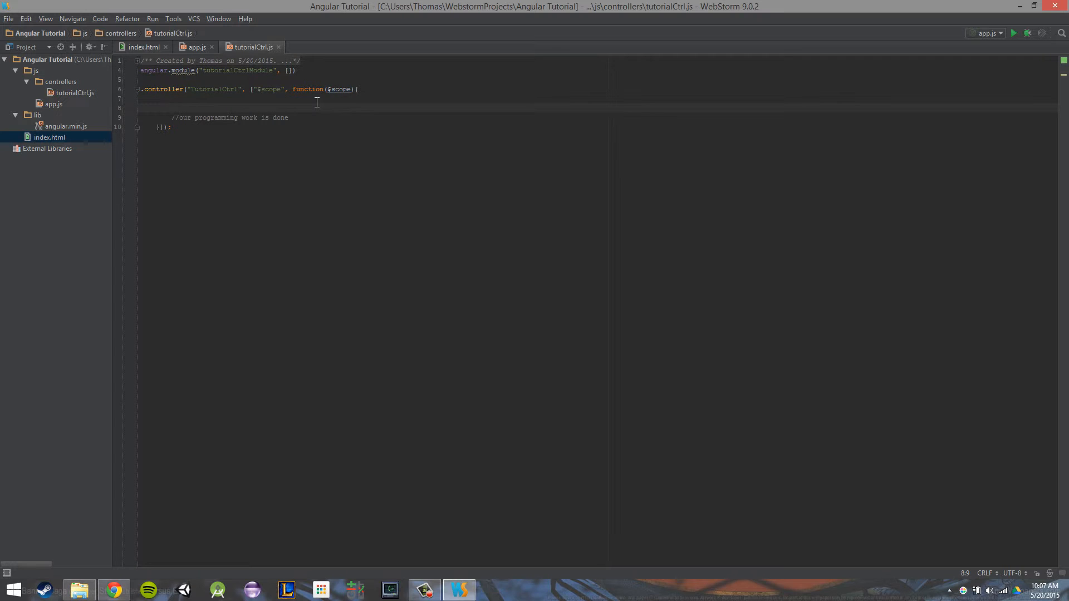
Set $scope.name = "thomas"; inside the TutorialCtrl controller body
{"action": "type", "text": "$scope.name"}
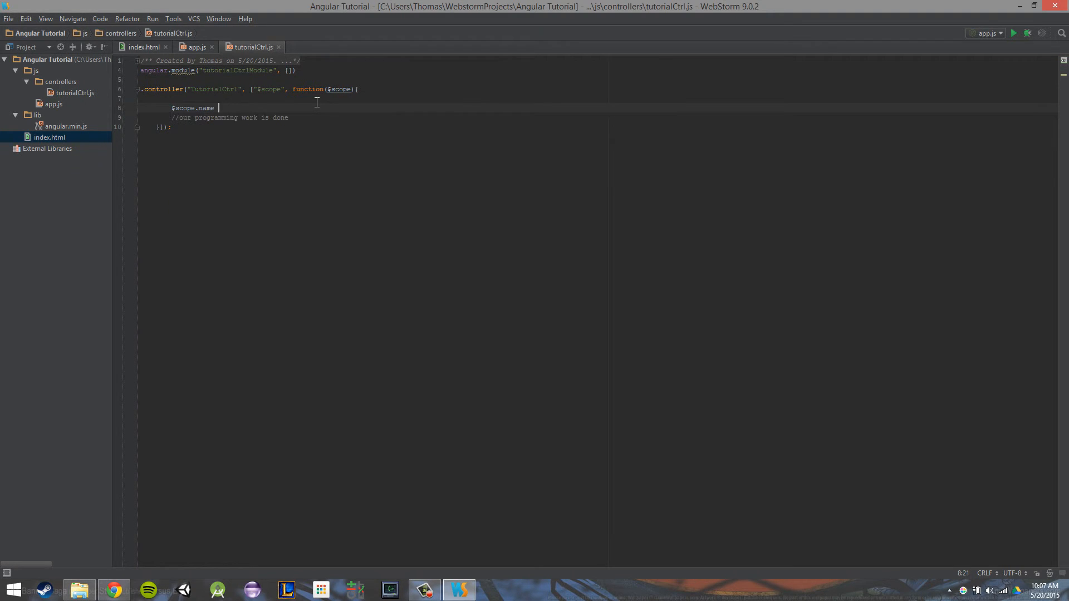
{"action": "key", "text": "BackSpace"}
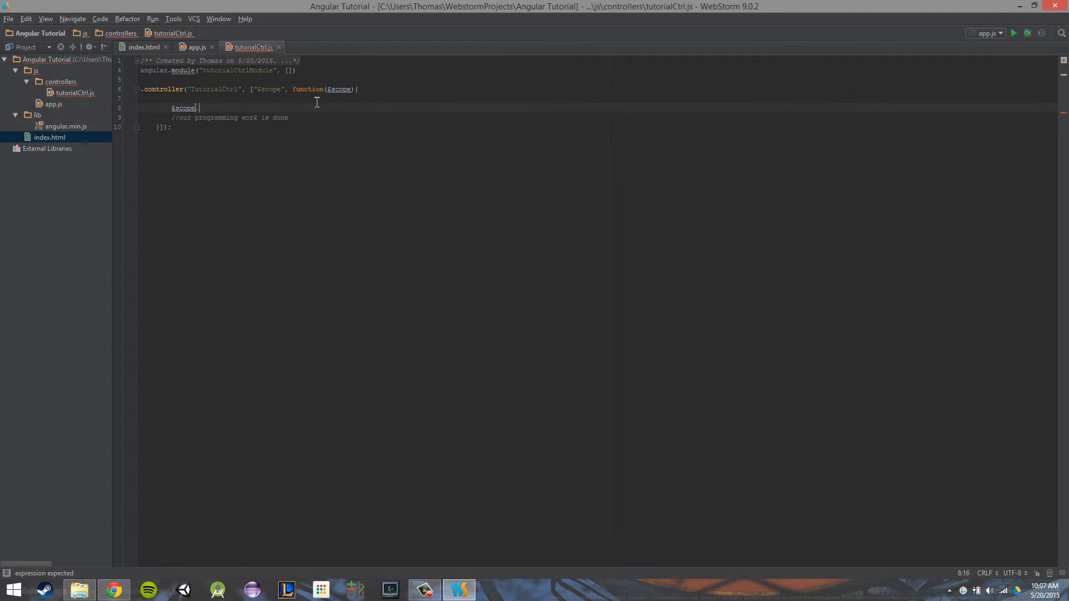
{"action": "type", "text": "."}
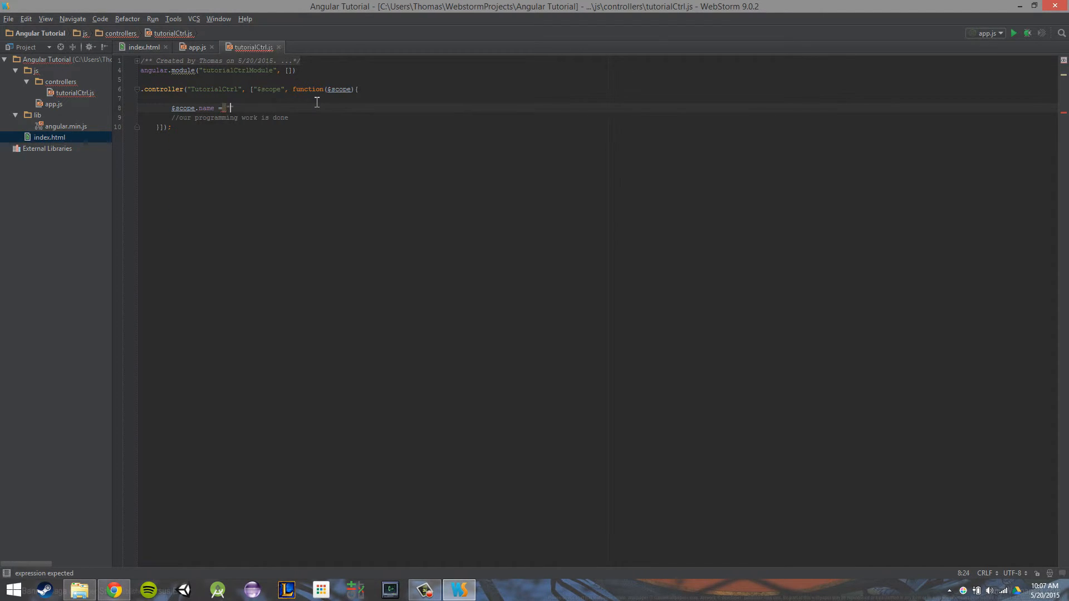
{"action": "type", "text": "\"thomas\";"}
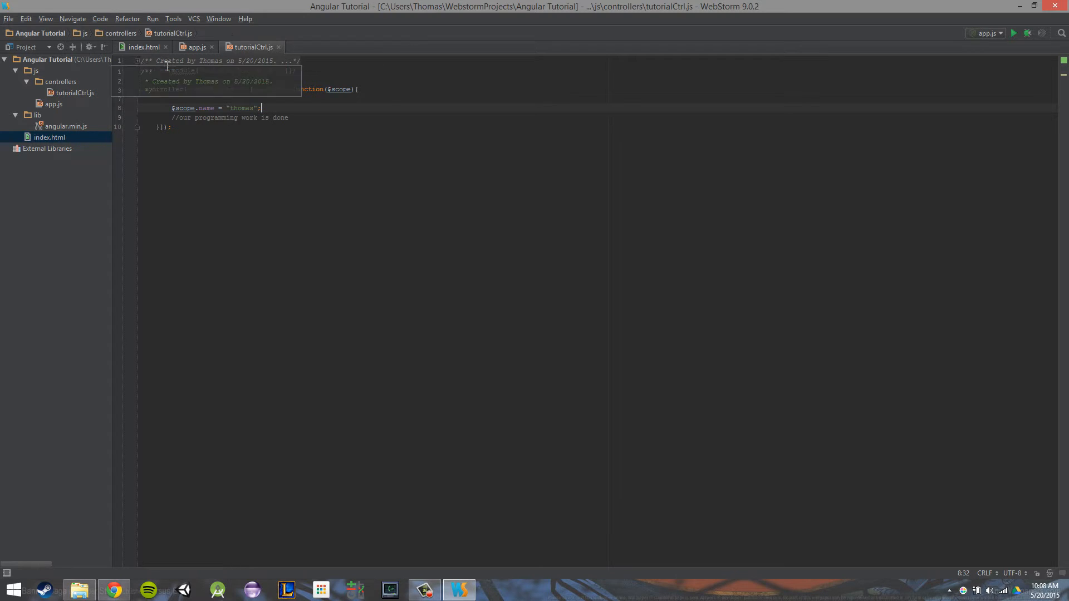
{"action": "left_click", "coordinate": [143, 47]}
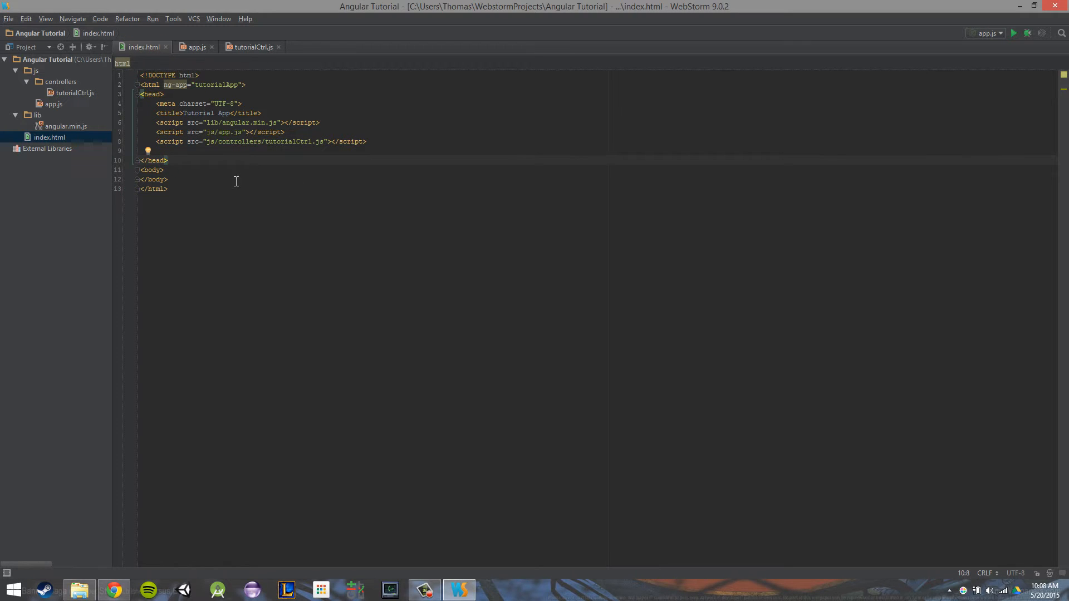
Give the body tag ng-controller="TutorialCtrl", then select that attribute
{"action": "left_click", "coordinate": [164, 169]}
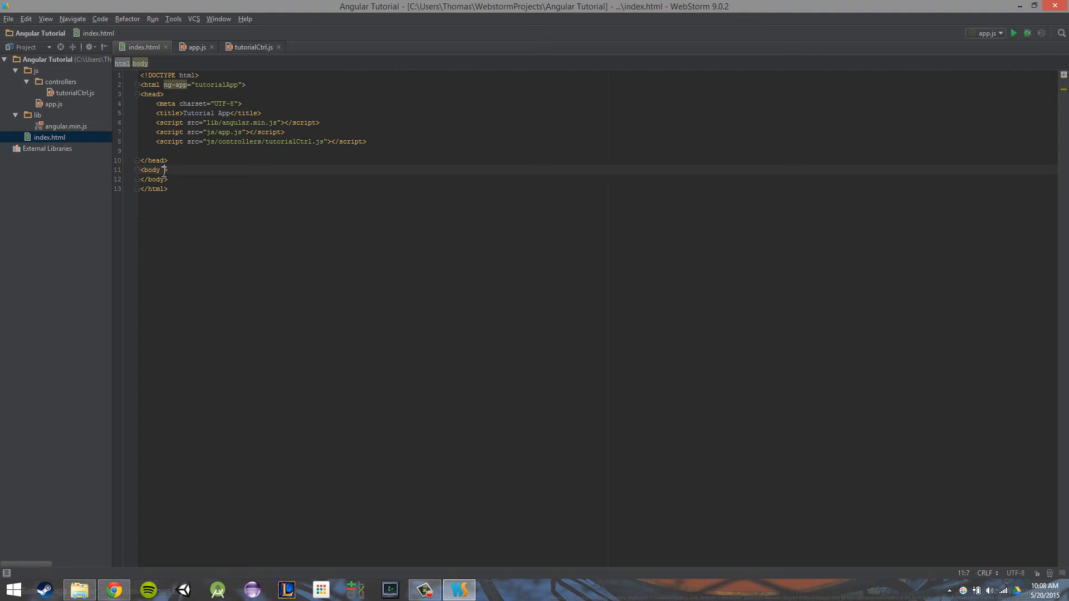
{"action": "type", "text": "ng-controller=\"\""}
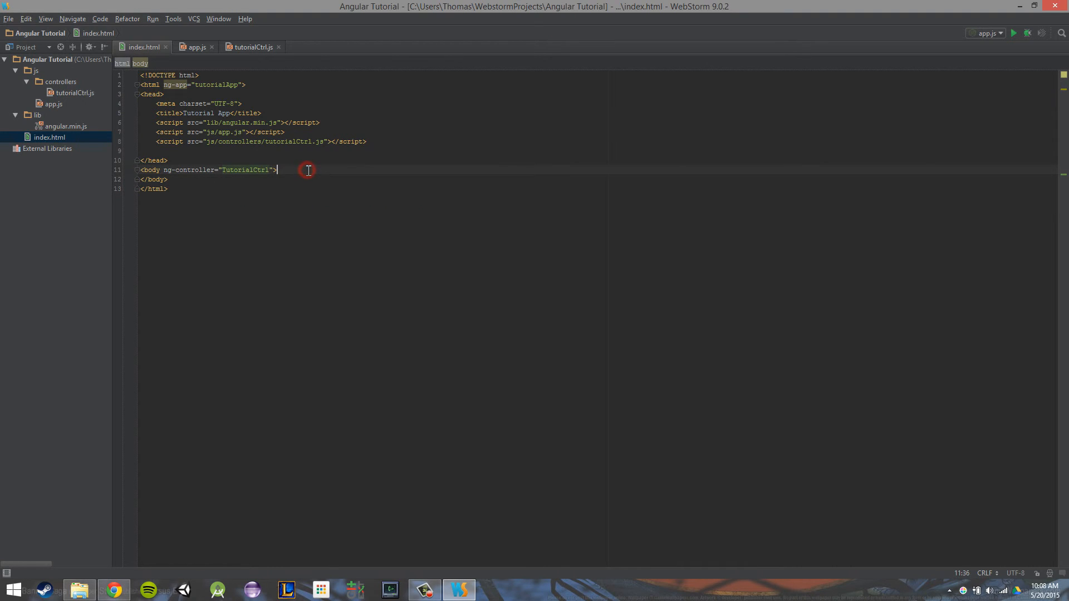
{"action": "left_click", "coordinate": [255, 46]}
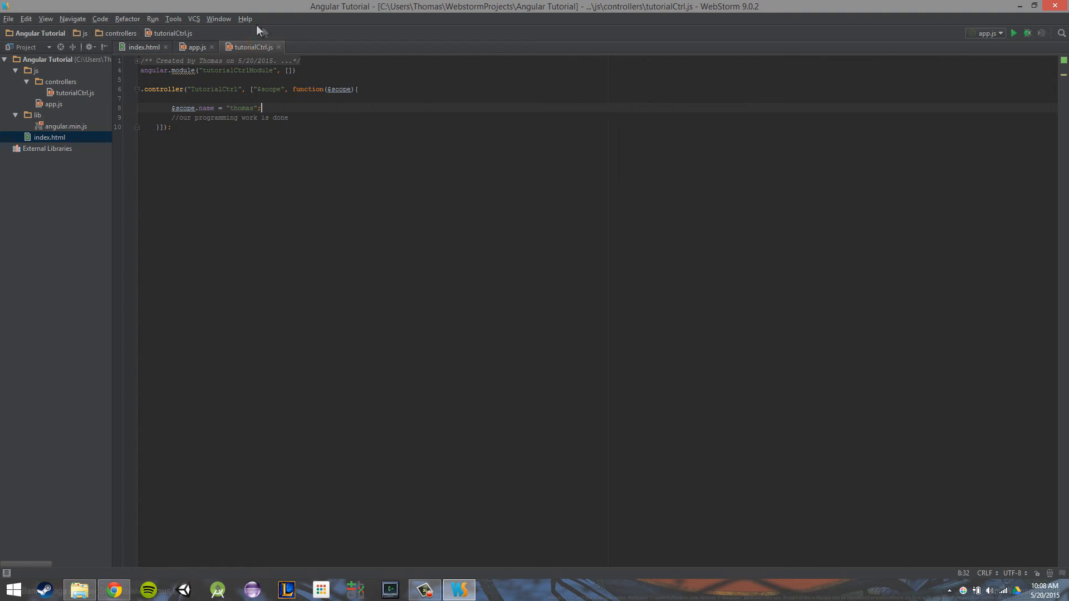
{"action": "mouse_move", "coordinate": [316, 83]}
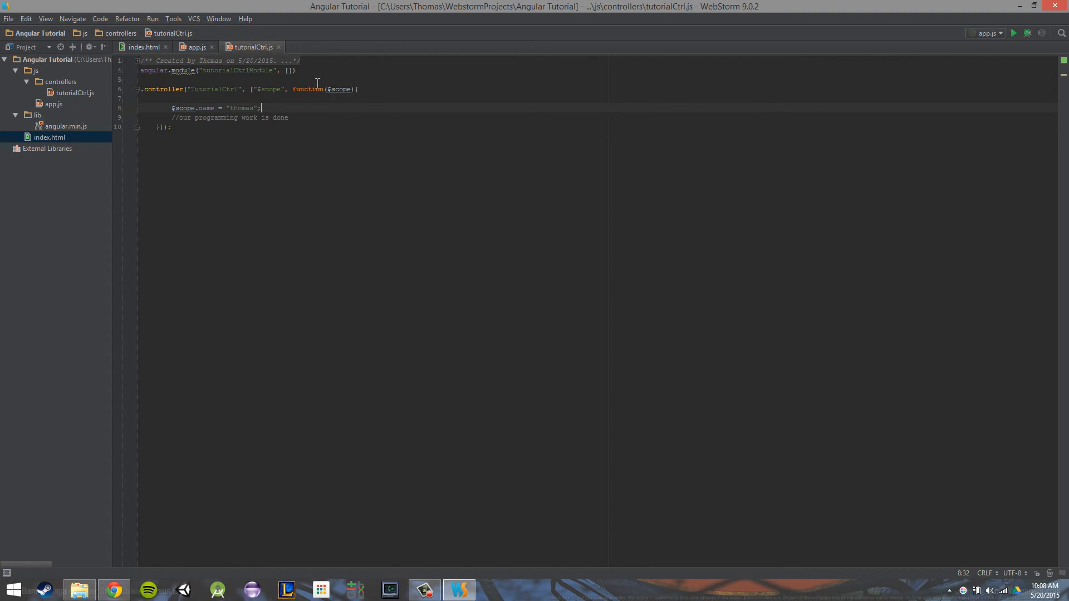
{"action": "left_click", "coordinate": [142, 47]}
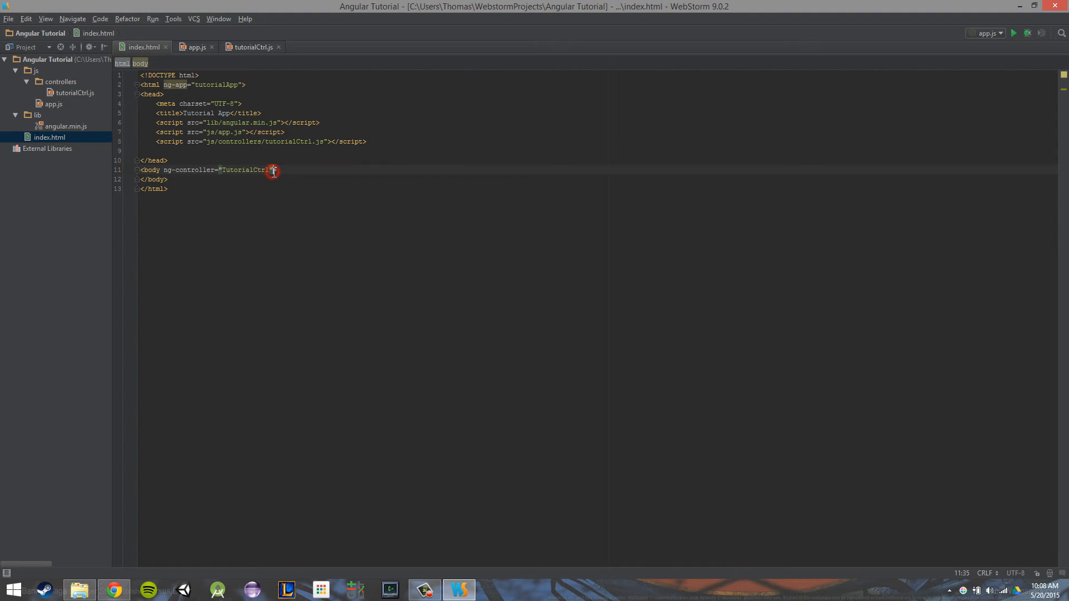
{"action": "left_click_drag", "start_coordinate": [164, 169], "coordinate": [276, 169]}
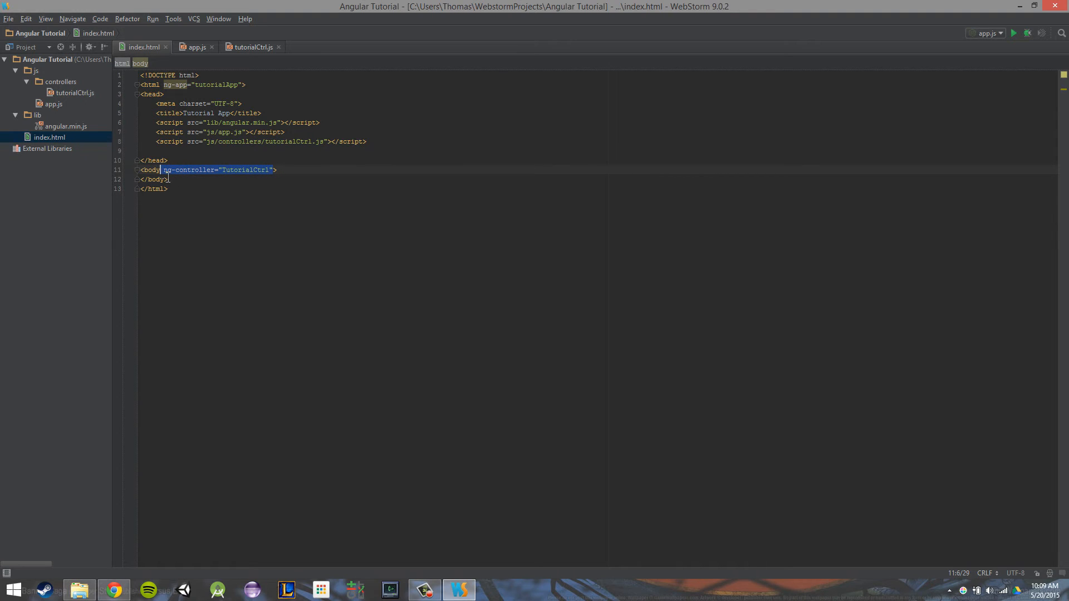
Delete ng-controller from body and add an empty div plus a ul with one li
{"action": "key", "text": "Delete"}
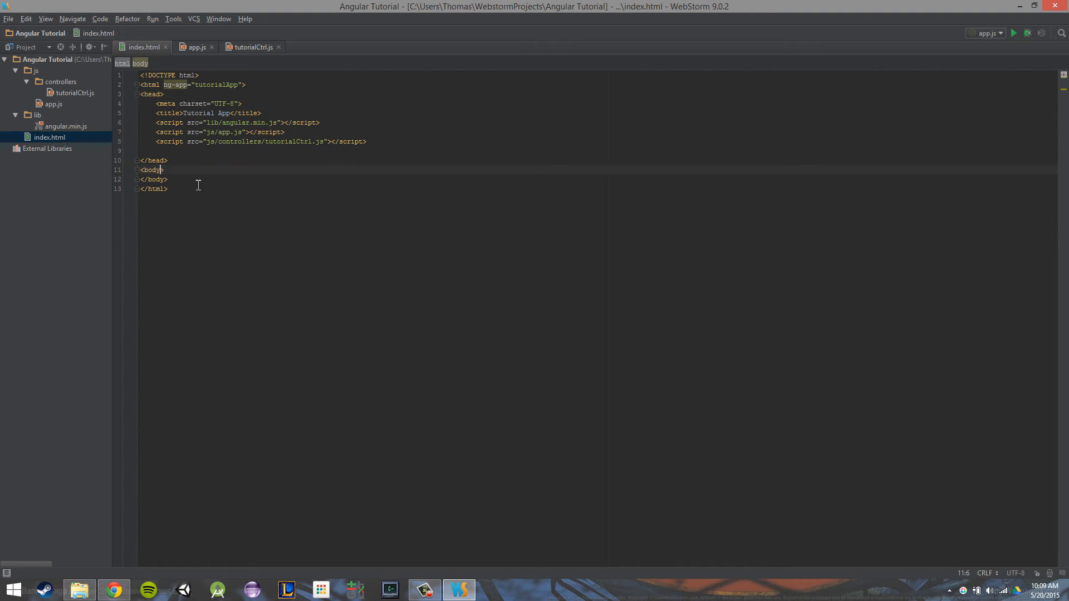
{"action": "key", "text": "Enter"}
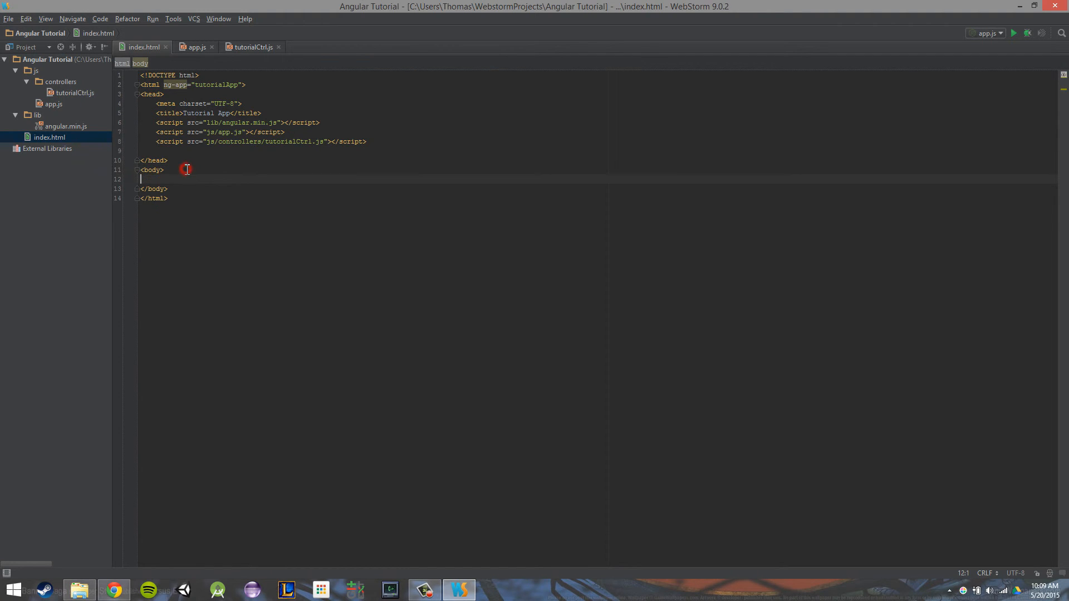
{"action": "type", "text": "<div"}
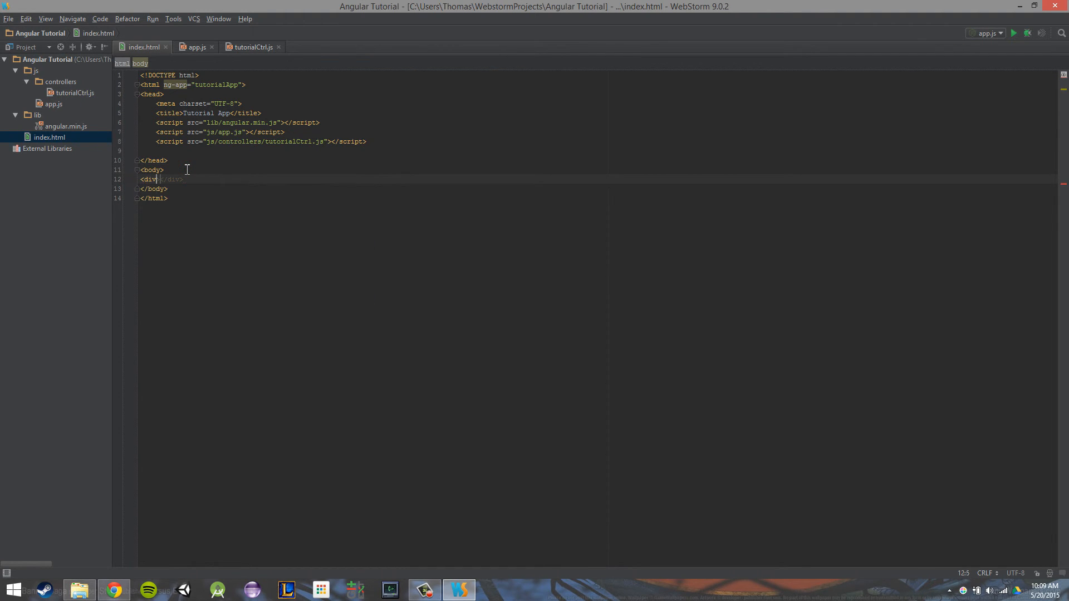
{"action": "key", "text": "Enter"}
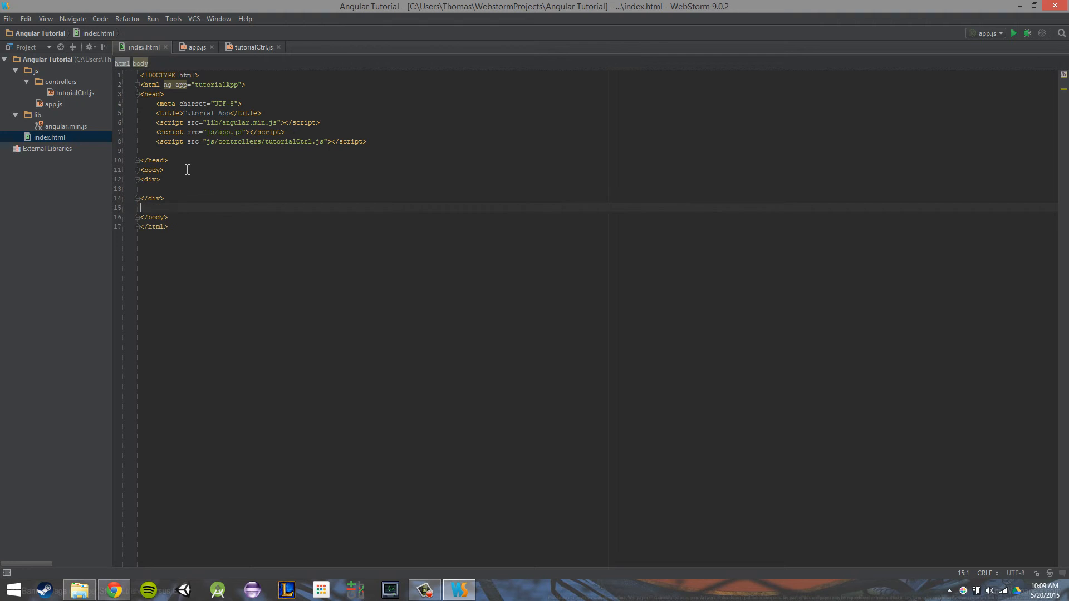
{"action": "type", "text": "<ul>"}
{"action": "type", "text": "<l"}
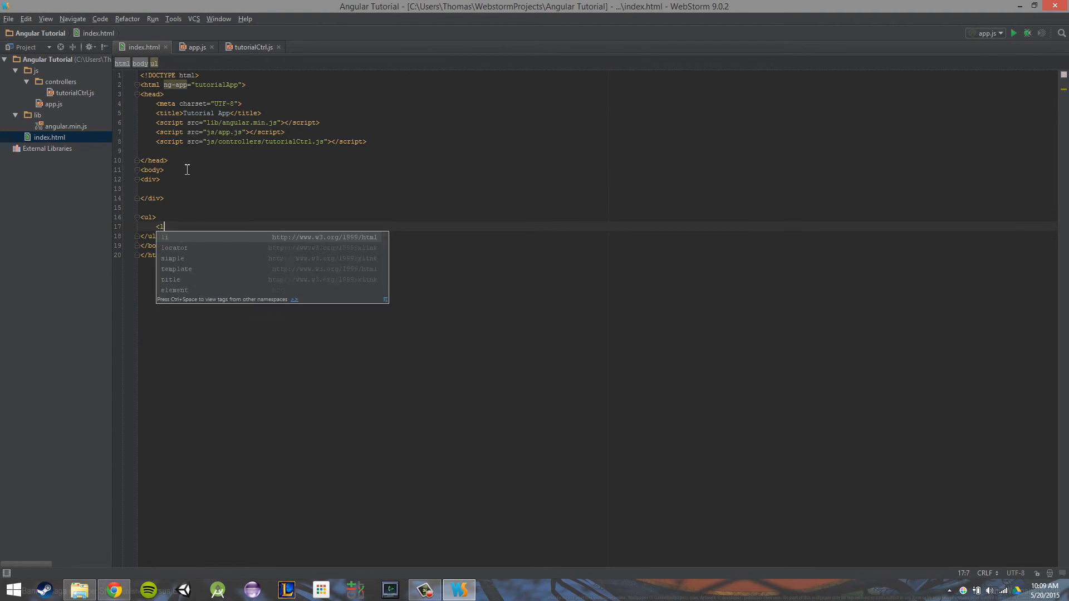
{"action": "key", "text": "Enter"}
{"action": "type", "text": "</li"}
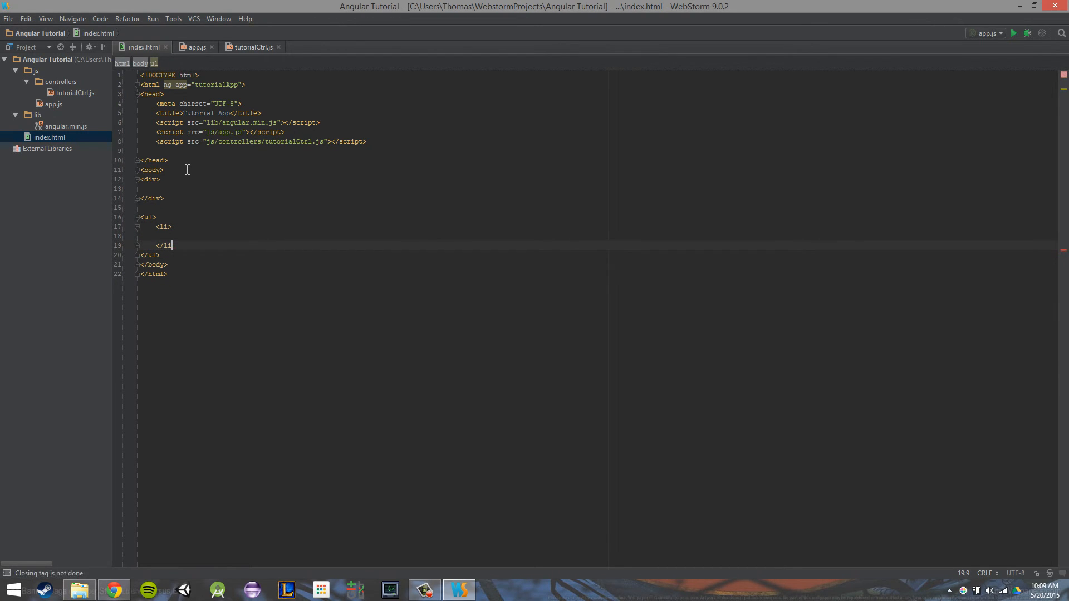
{"action": "type", "text": ">"}
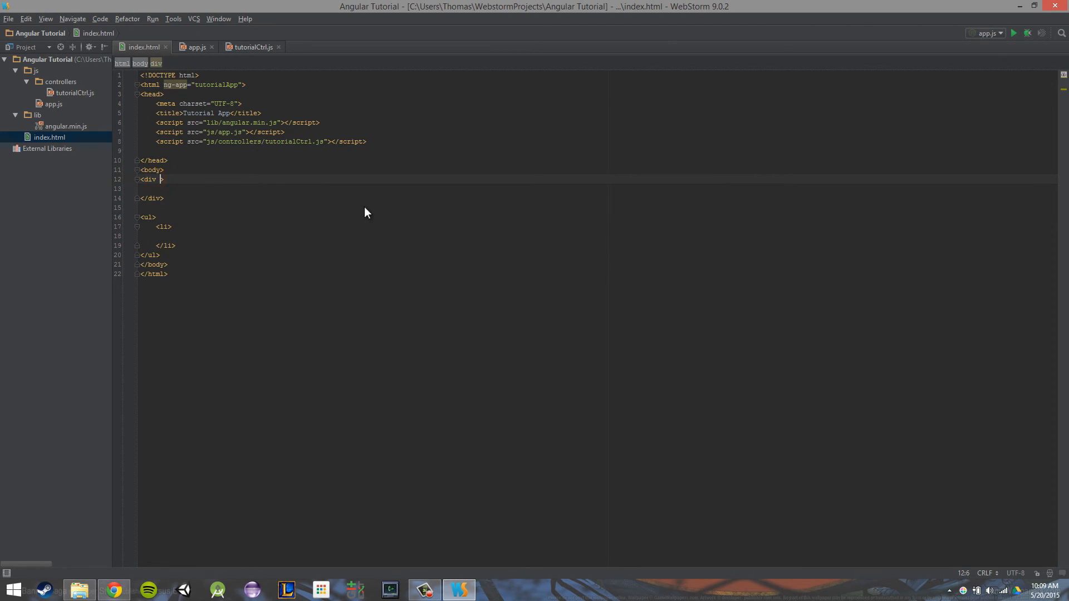
Give the div ng-controller="TutorialCtrl" and the ul ng-controller="ulCtrl"
{"action": "type", "text": "ng-controller=\"\""}
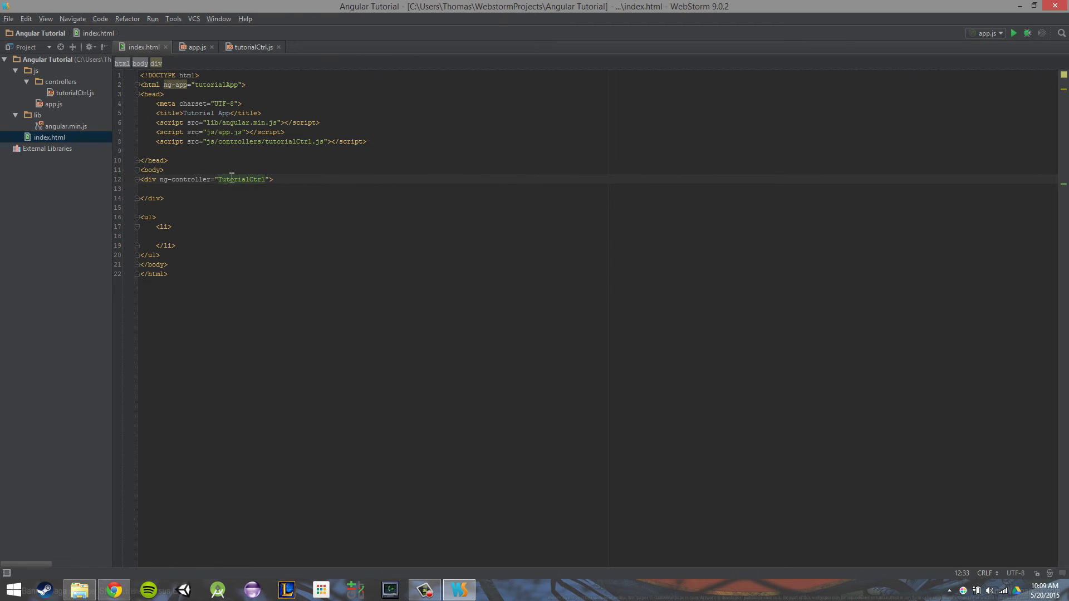
{"action": "left_click", "coordinate": [167, 199]}
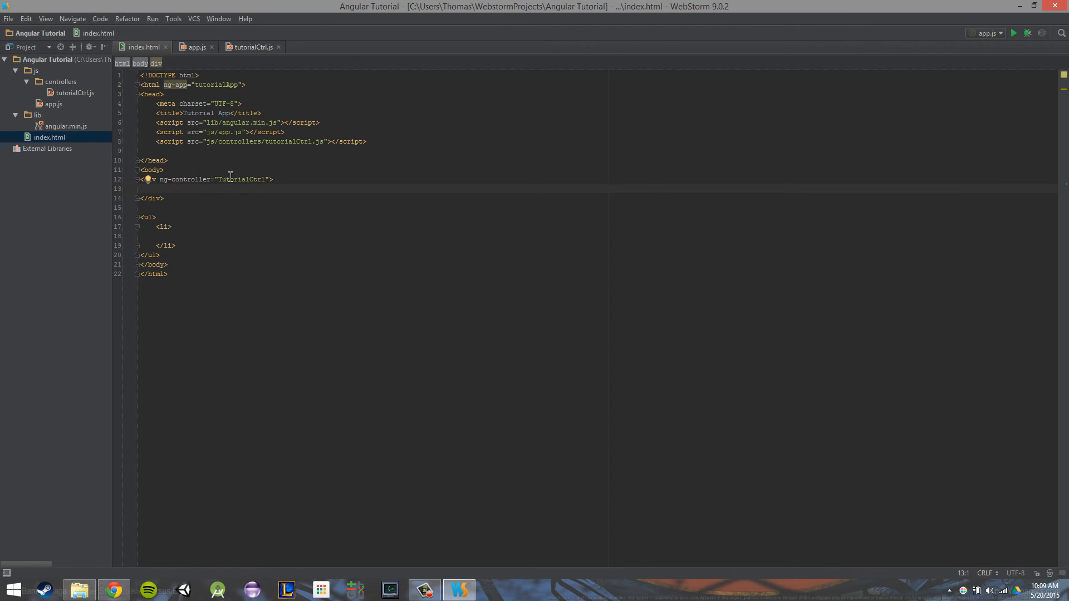
{"action": "left_click", "coordinate": [253, 47]}
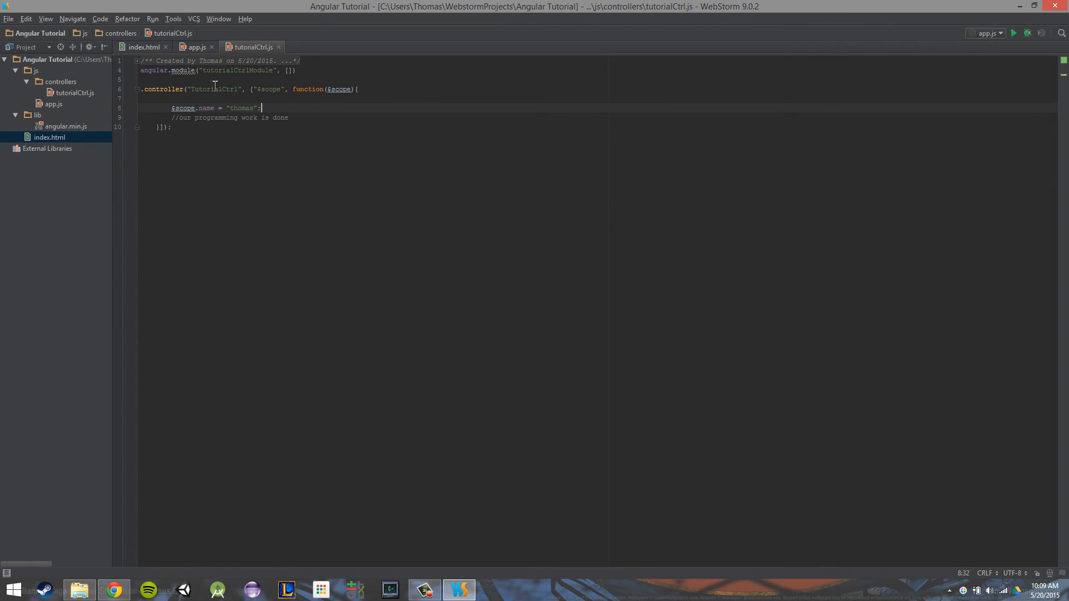
{"action": "left_click", "coordinate": [144, 47]}
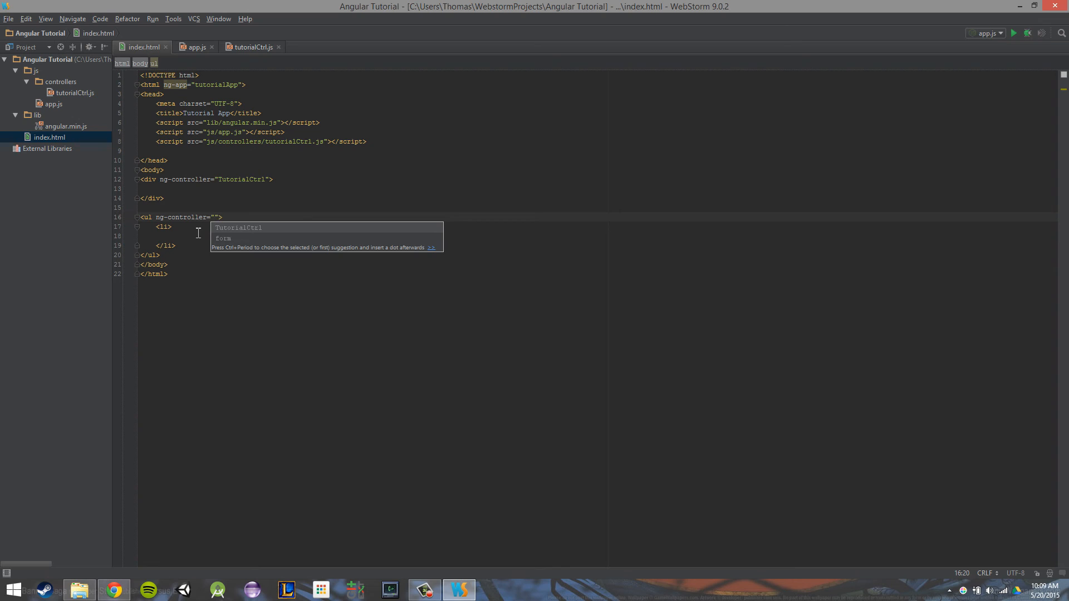
{"action": "type", "text": "uiC"}
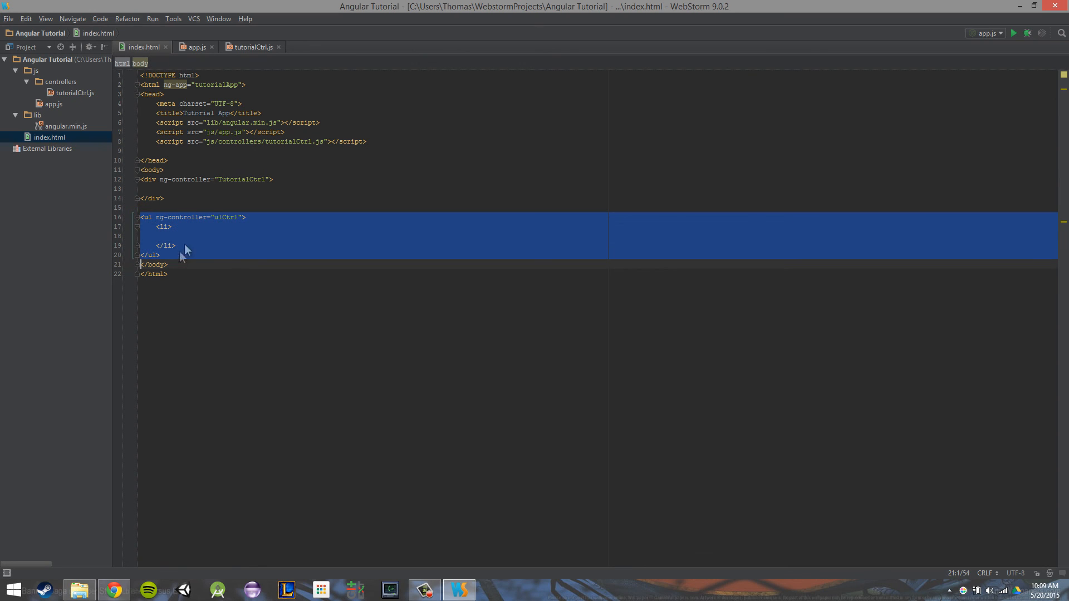
{"action": "left_click", "coordinate": [167, 169]}
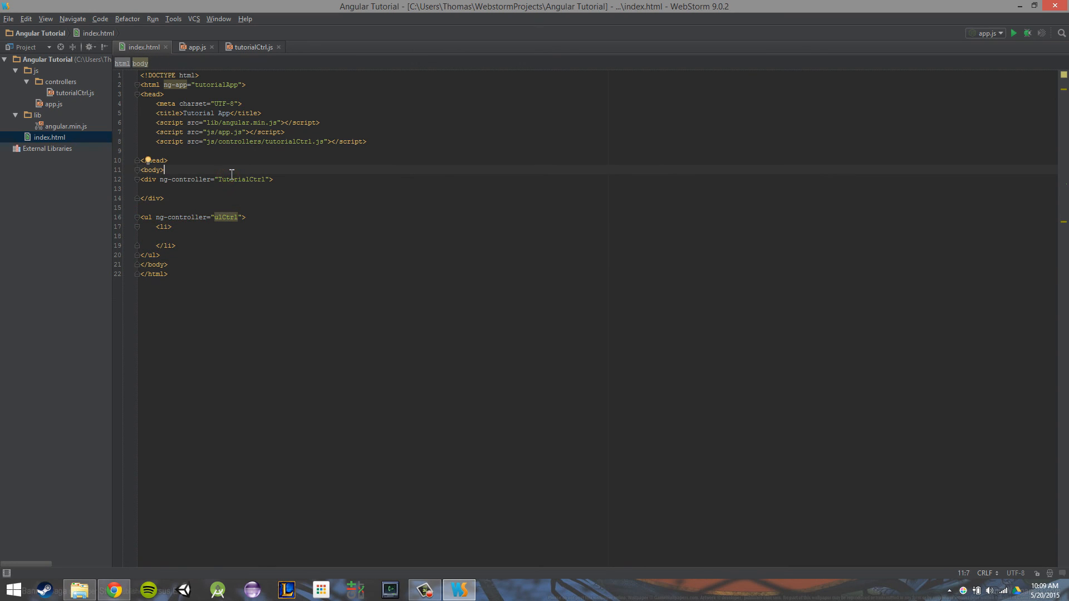